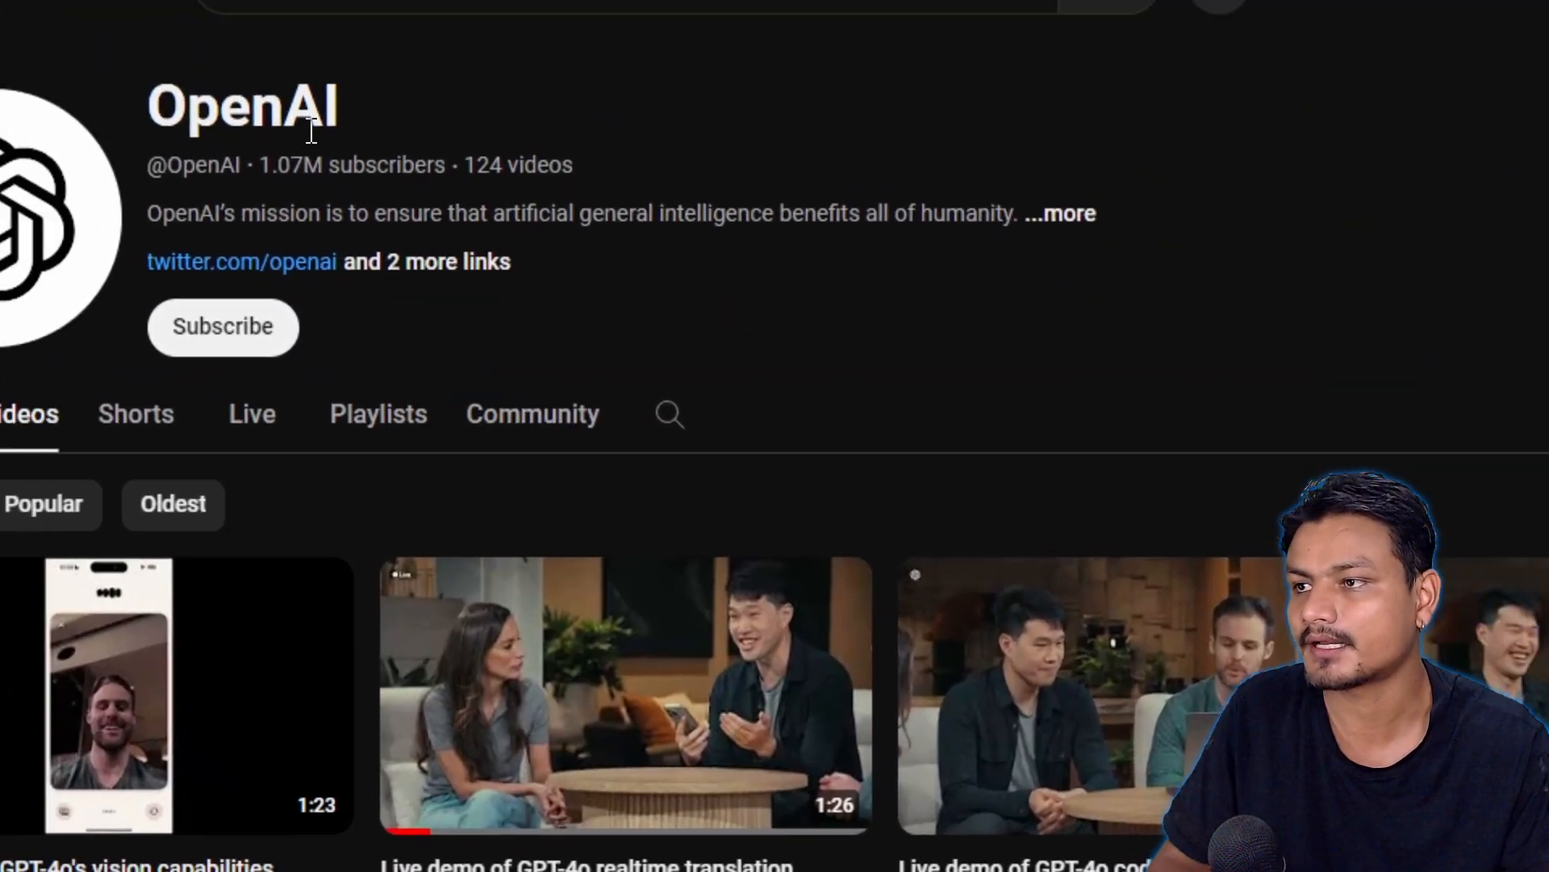
Step: Close the YouTube browser and launch phone mirroring to show the Android home screen
{"action": "scroll", "scroll_direction": "down", "scroll_amount": 3}
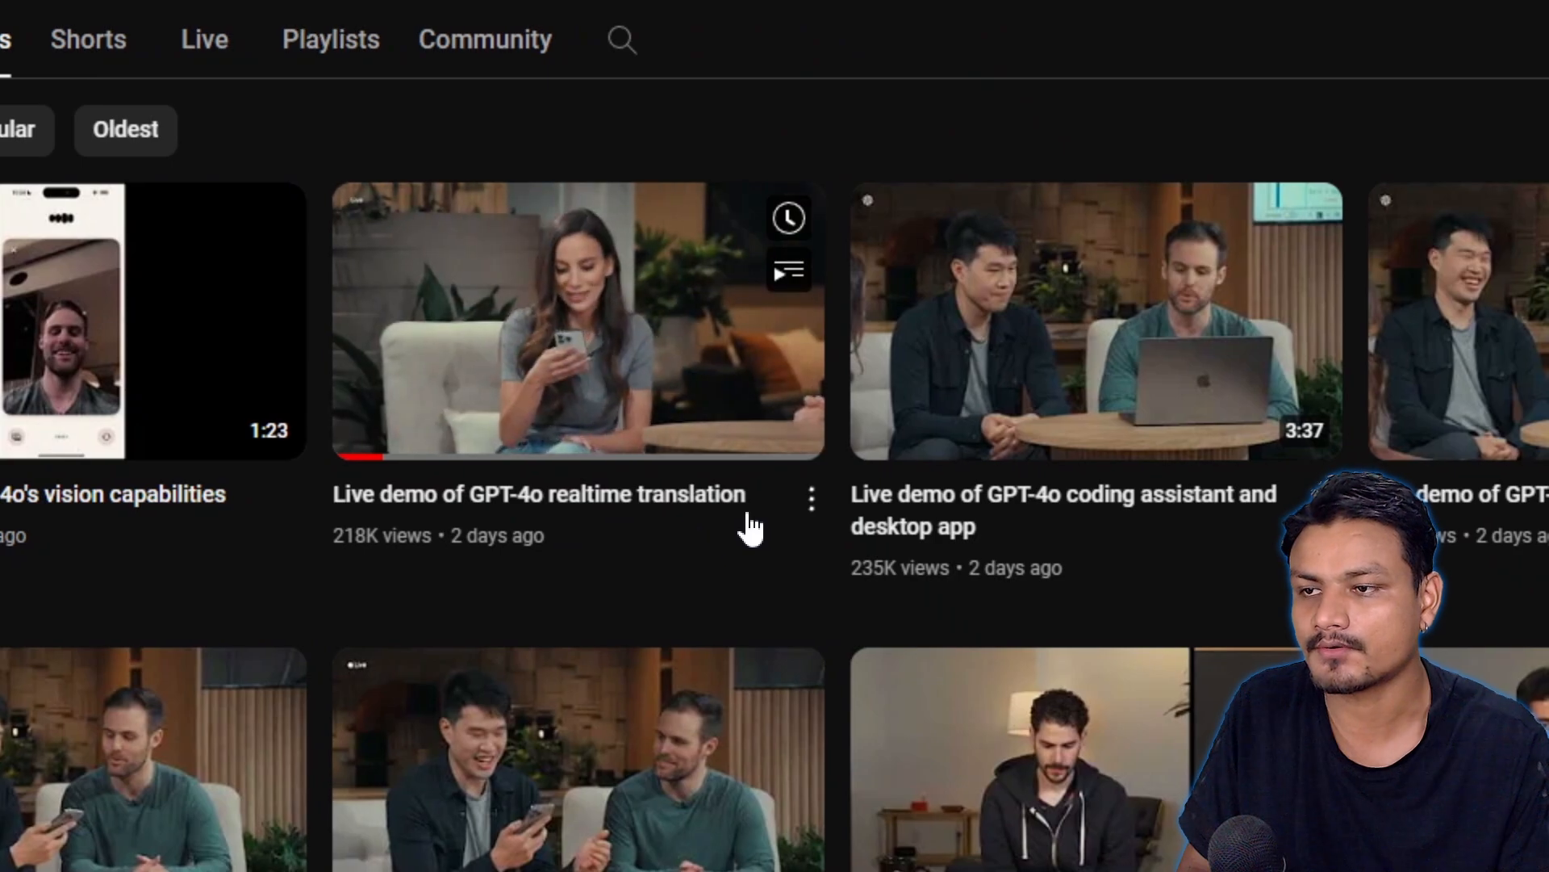
{"action": "scroll", "scroll_direction": "down", "scroll_amount": 3}
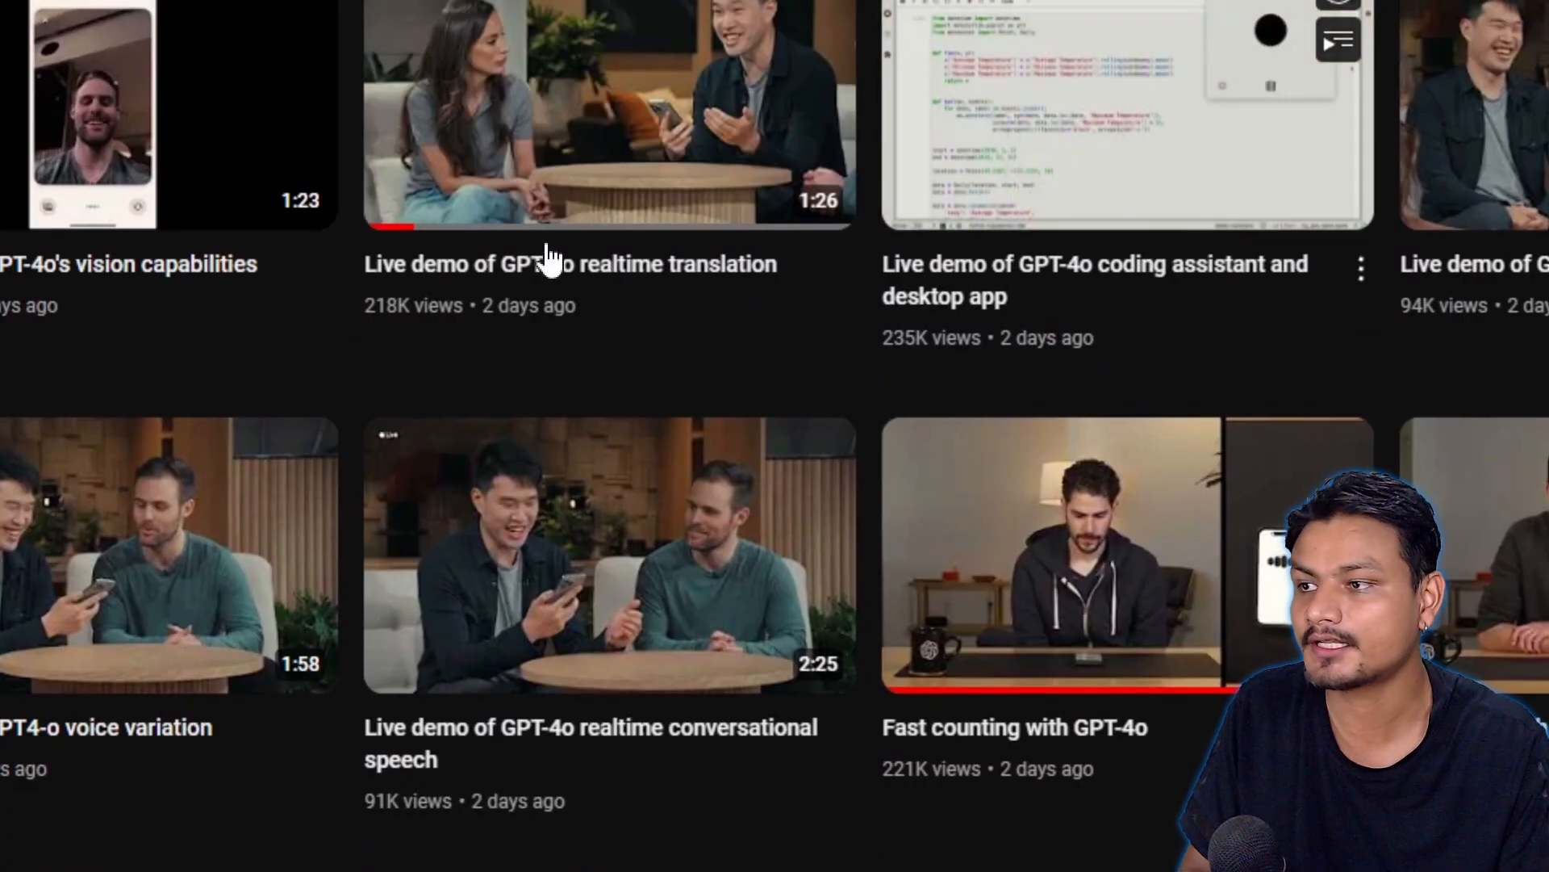
{"action": "scroll", "scroll_direction": "down", "scroll_amount": 3}
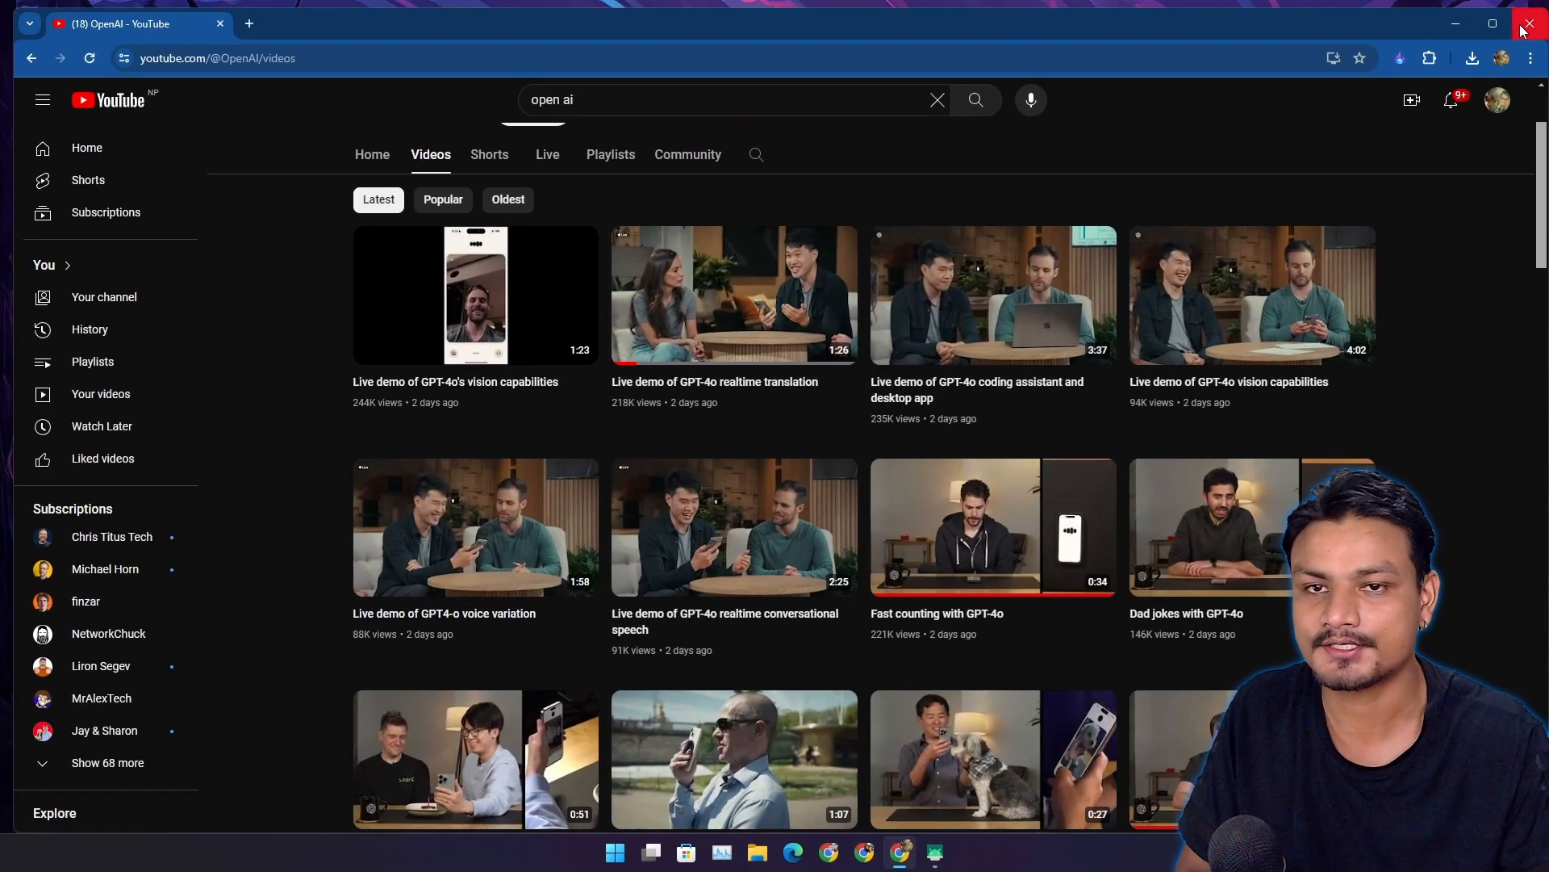
{"action": "left_click", "coordinate": [1530, 23]}
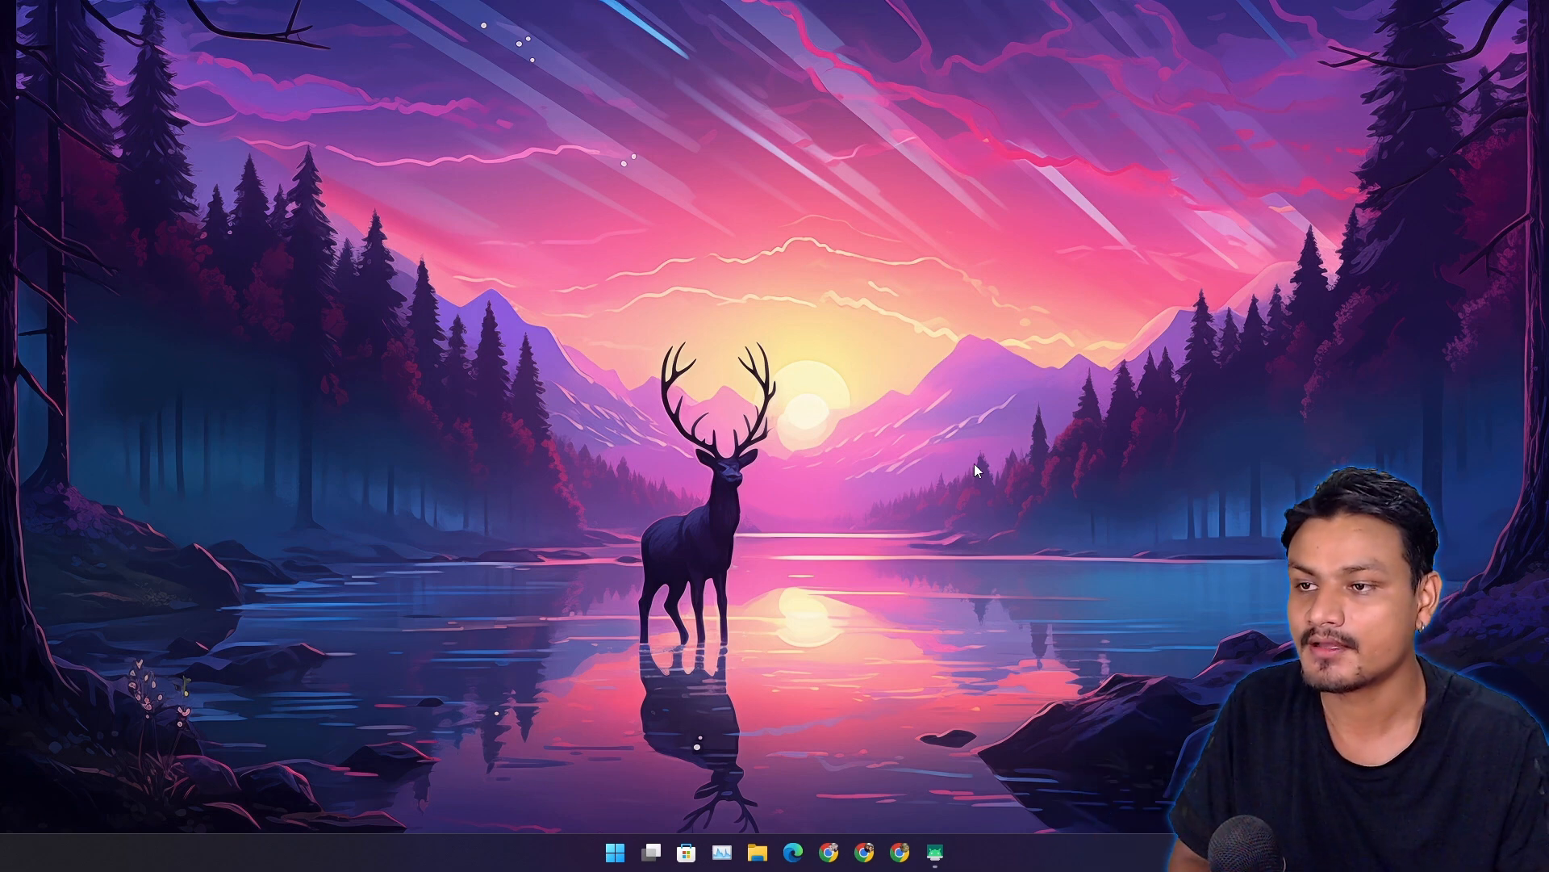
{"action": "left_click", "coordinate": [933, 850]}
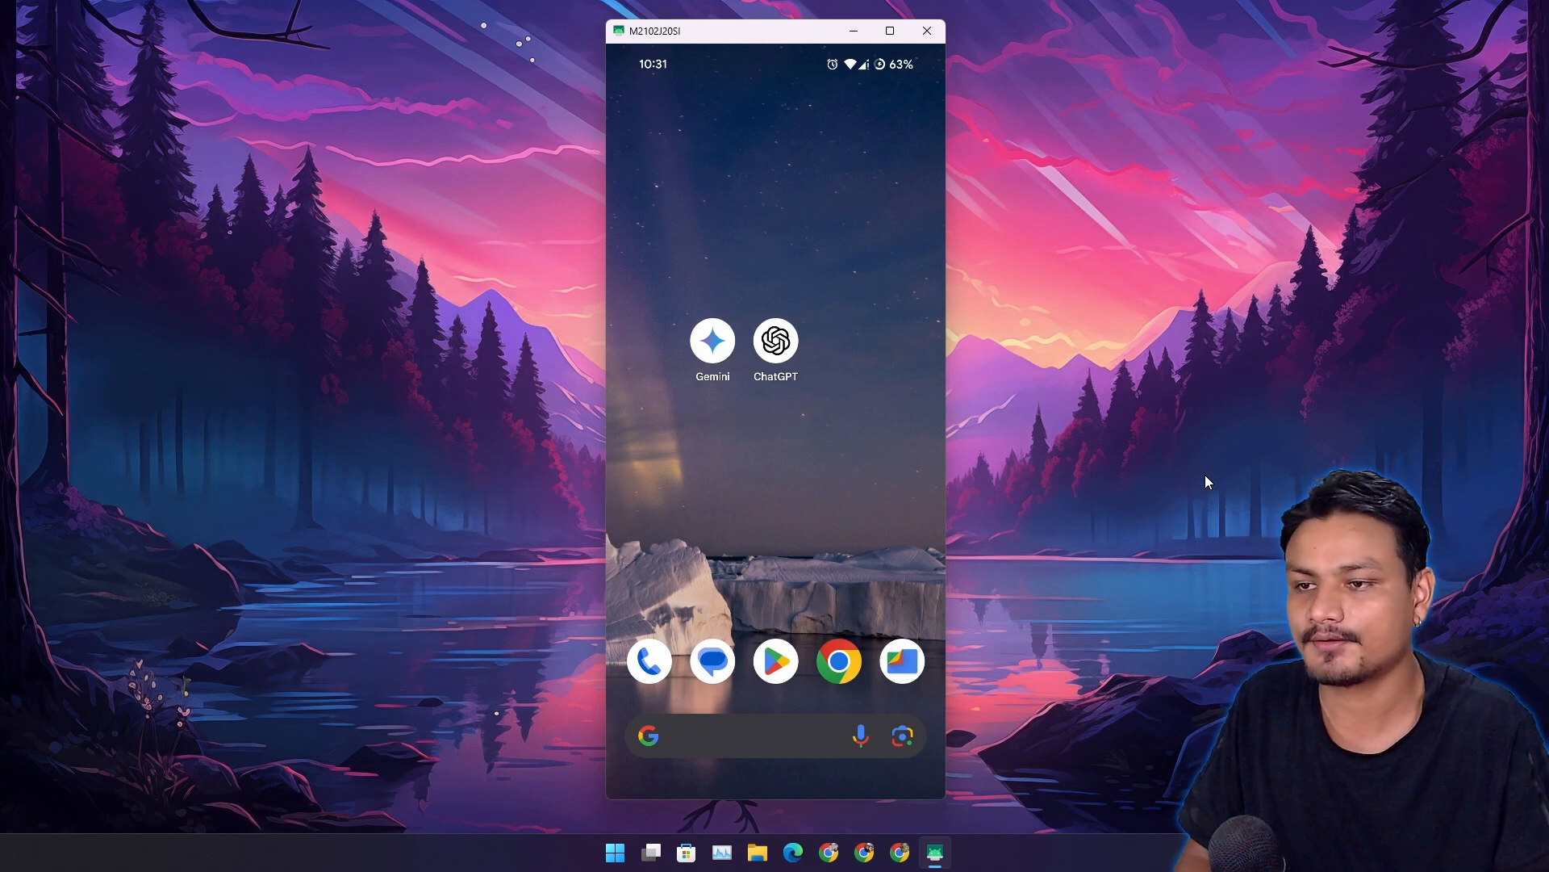
Step: Launch ChatGPT from the phone's home screen and start a voice conversation
{"action": "left_click", "coordinate": [776, 339]}
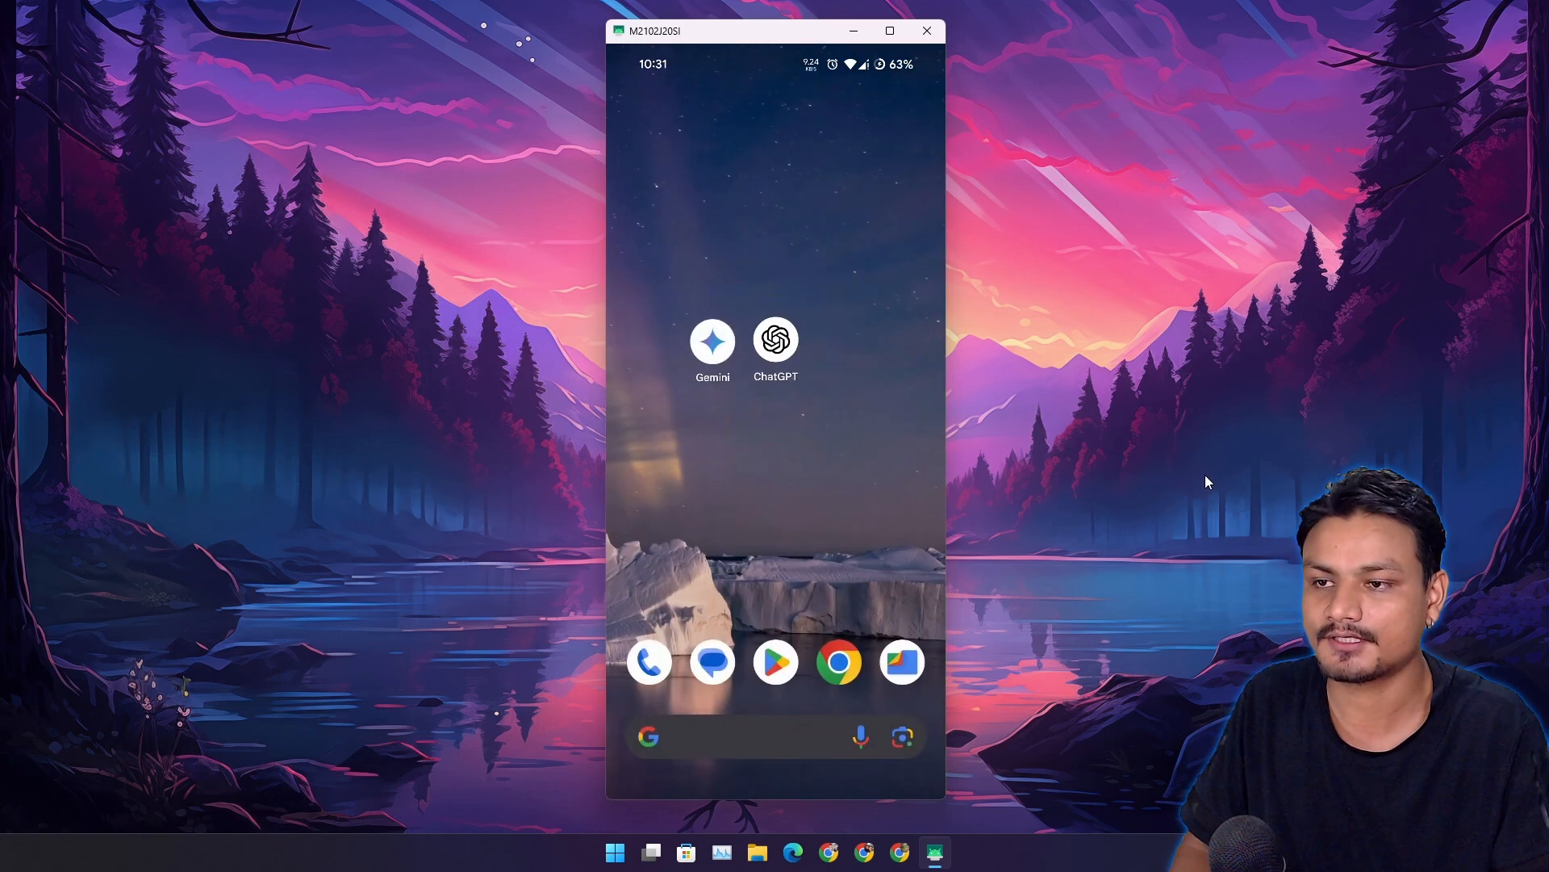
{"action": "left_click", "coordinate": [775, 340]}
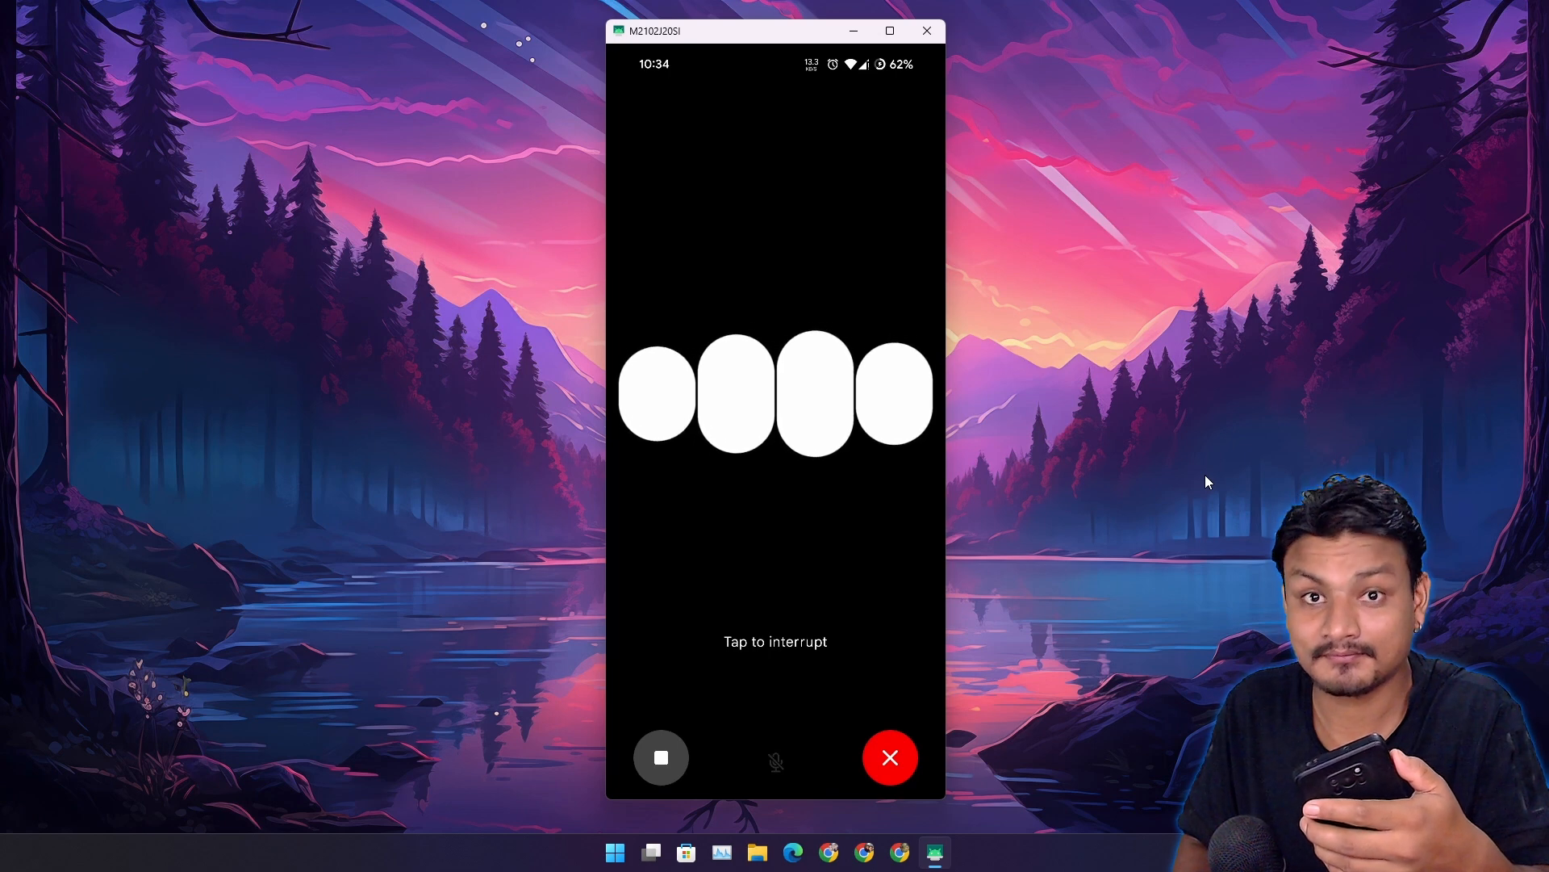
Step: End the Japanese-translation voice chat, start a new chat, and open chat history
{"action": "left_click", "coordinate": [661, 757]}
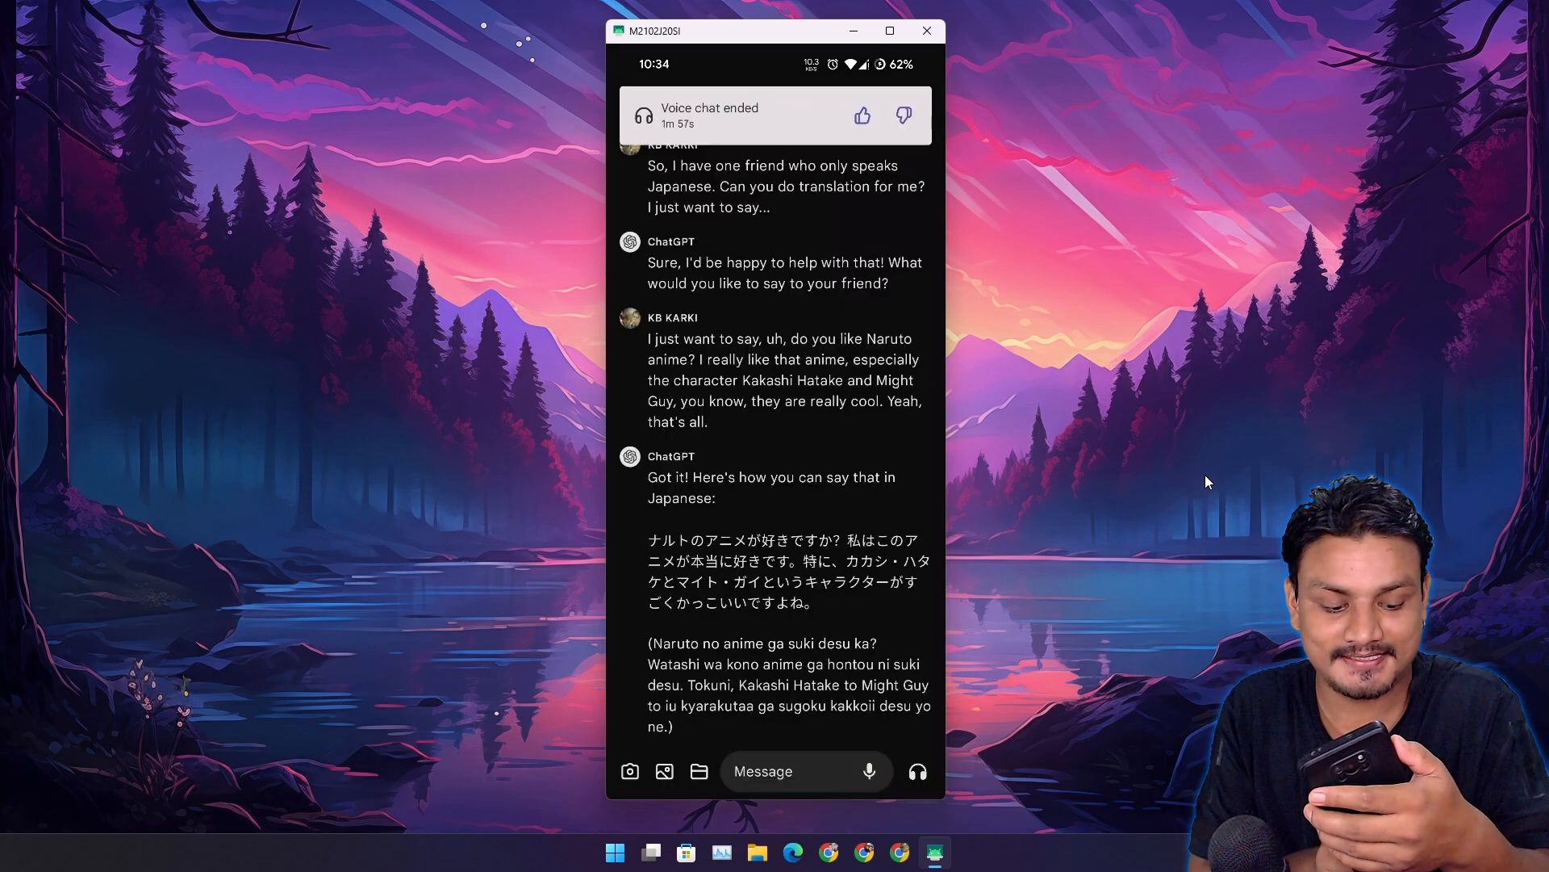
{"action": "scroll", "scroll_direction": "down", "scroll_amount": 3}
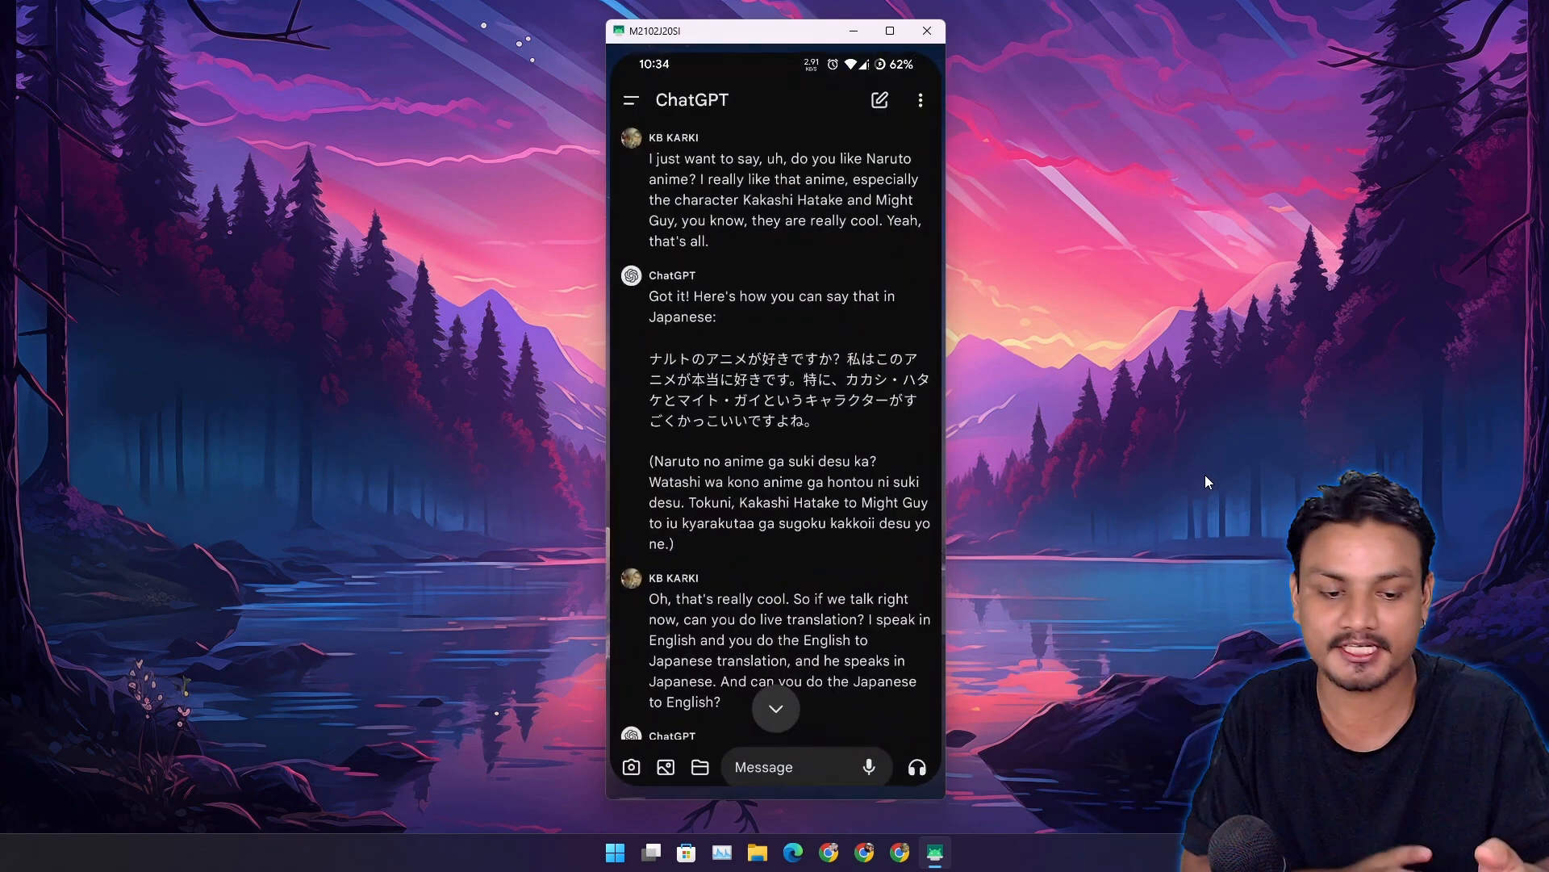
{"action": "left_click", "coordinate": [630, 100]}
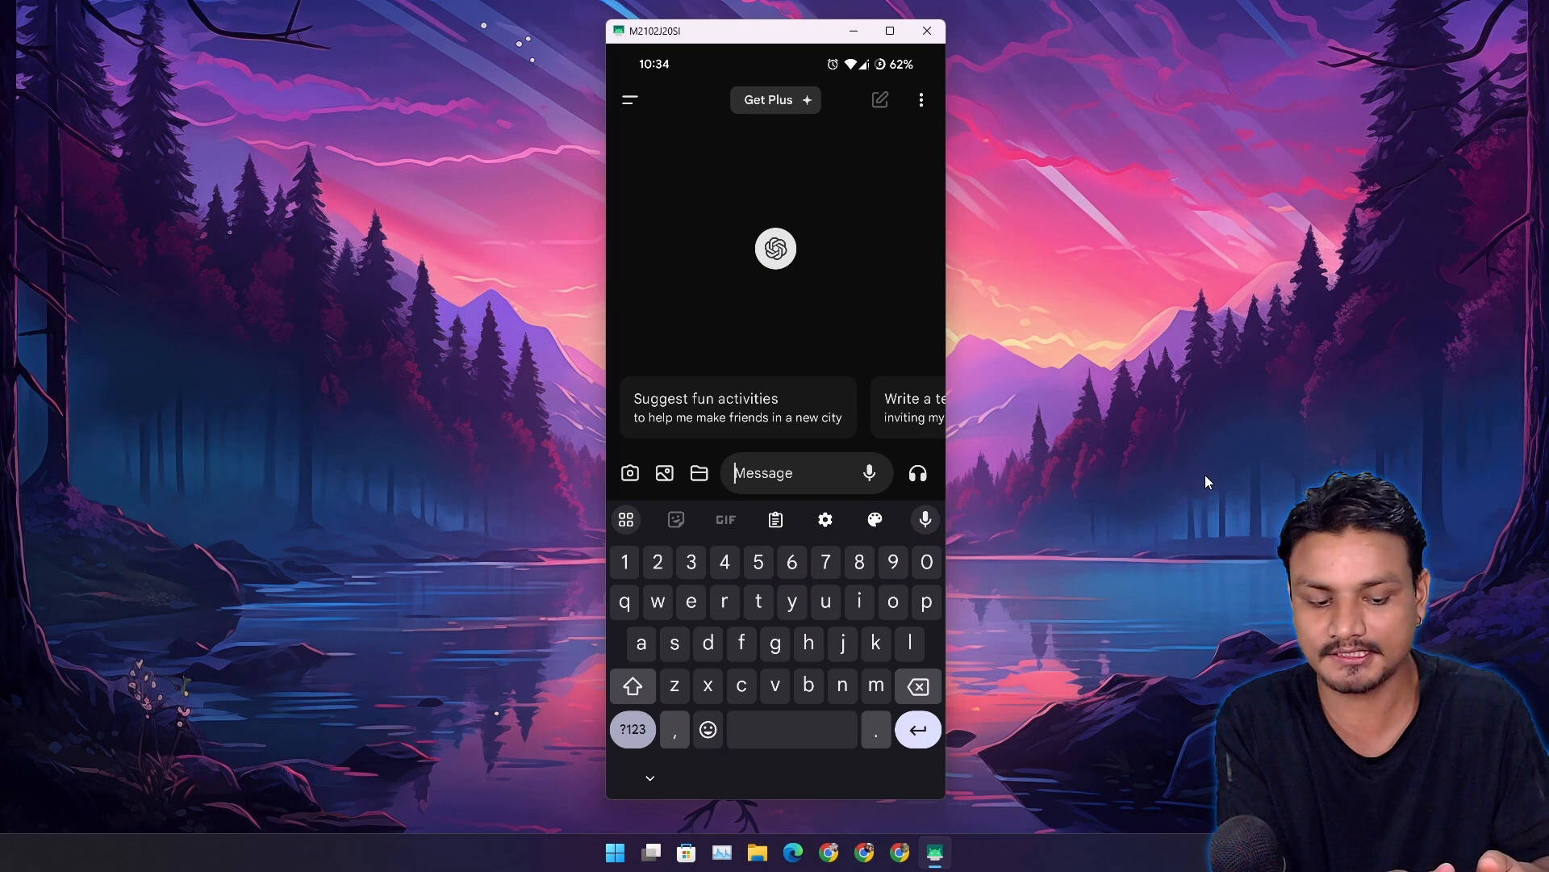
{"action": "left_click", "coordinate": [629, 98]}
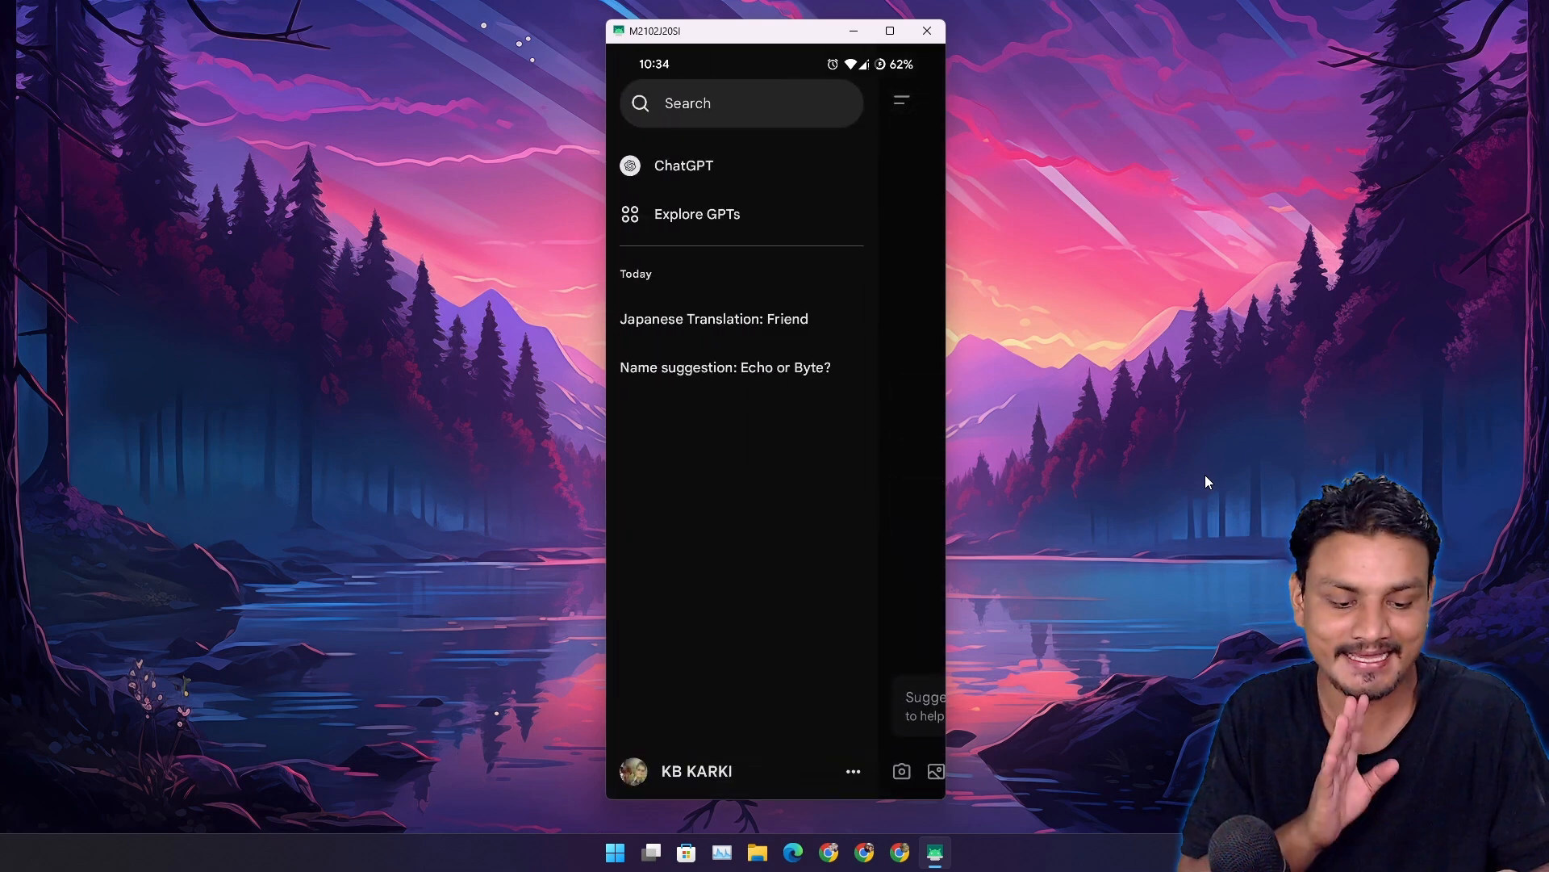
Step: Switch to Gemini and ask 'so I have one friend who…' about a Japanese-speaking friend
{"action": "left_click", "coordinate": [714, 318]}
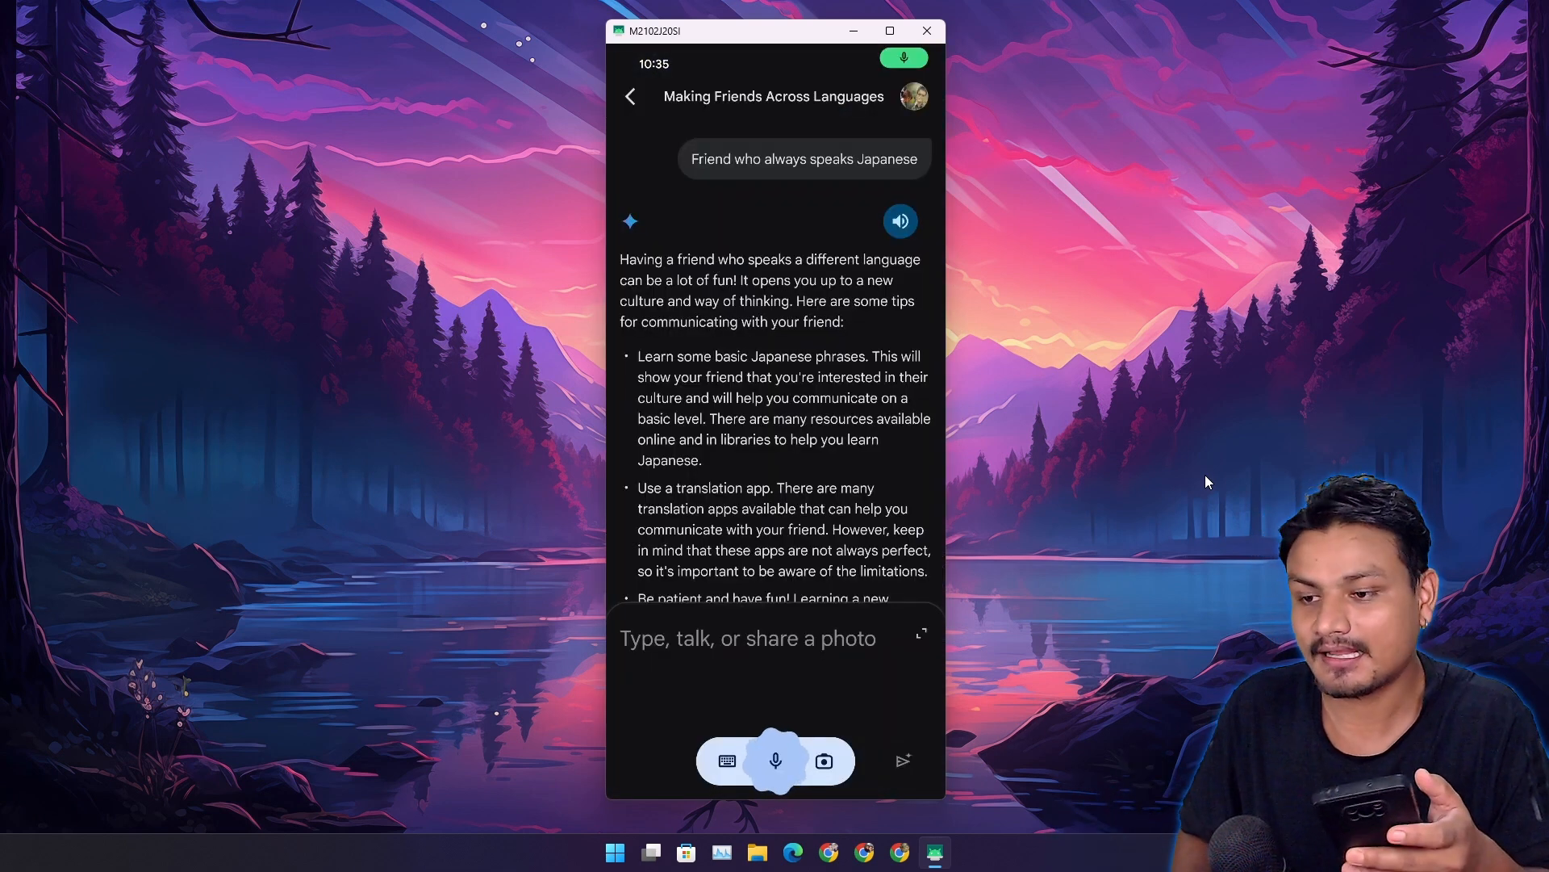
{"action": "type", "text": "so I have one friend who only speaks Japanese can you do translation"}
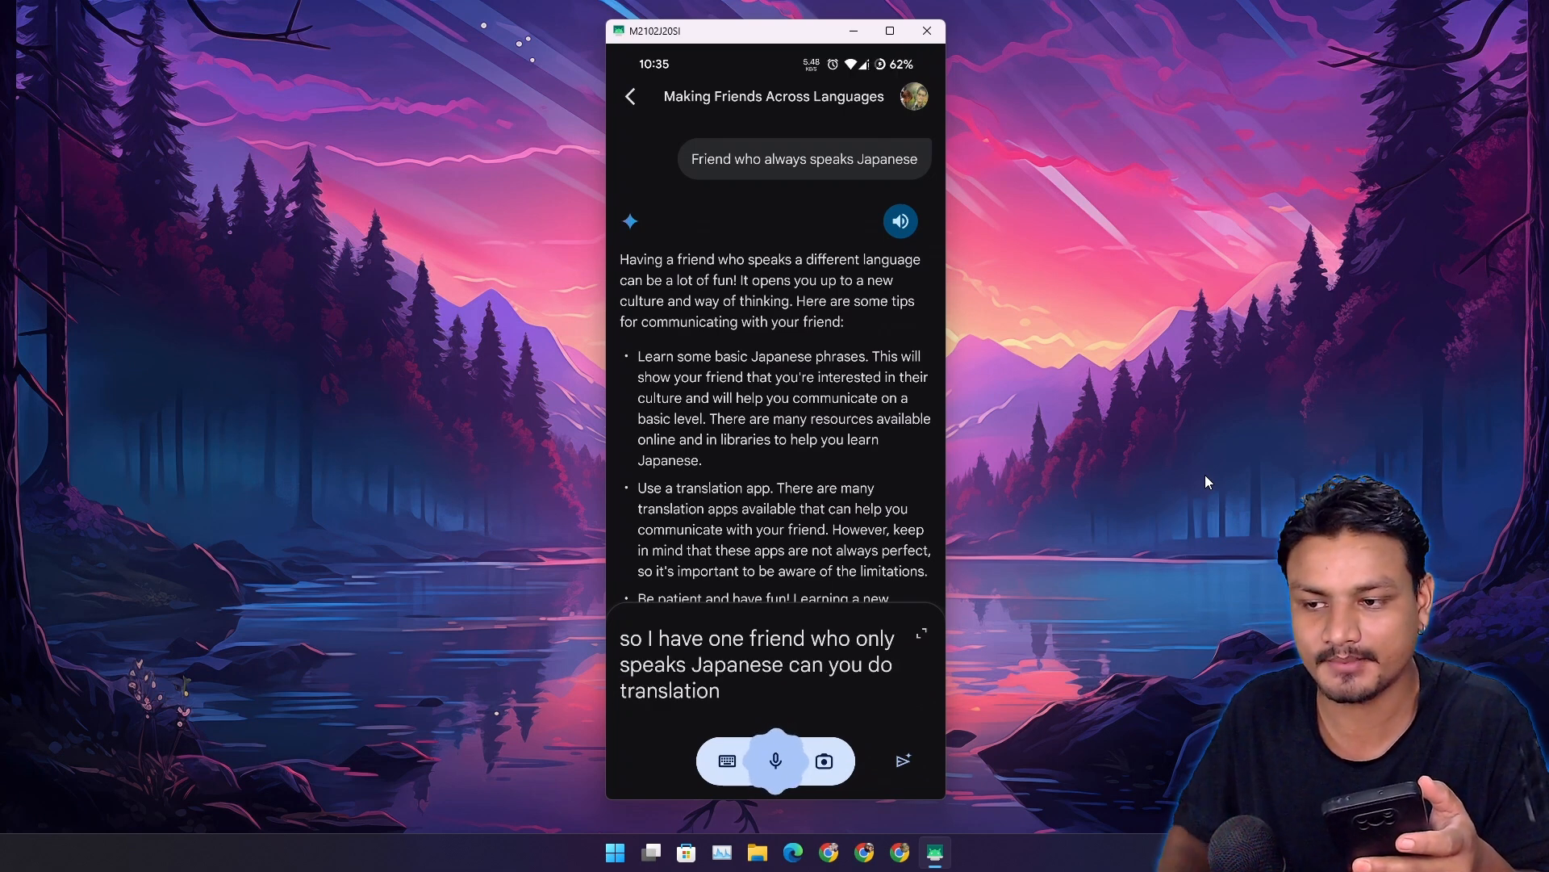
{"action": "left_click", "coordinate": [900, 760]}
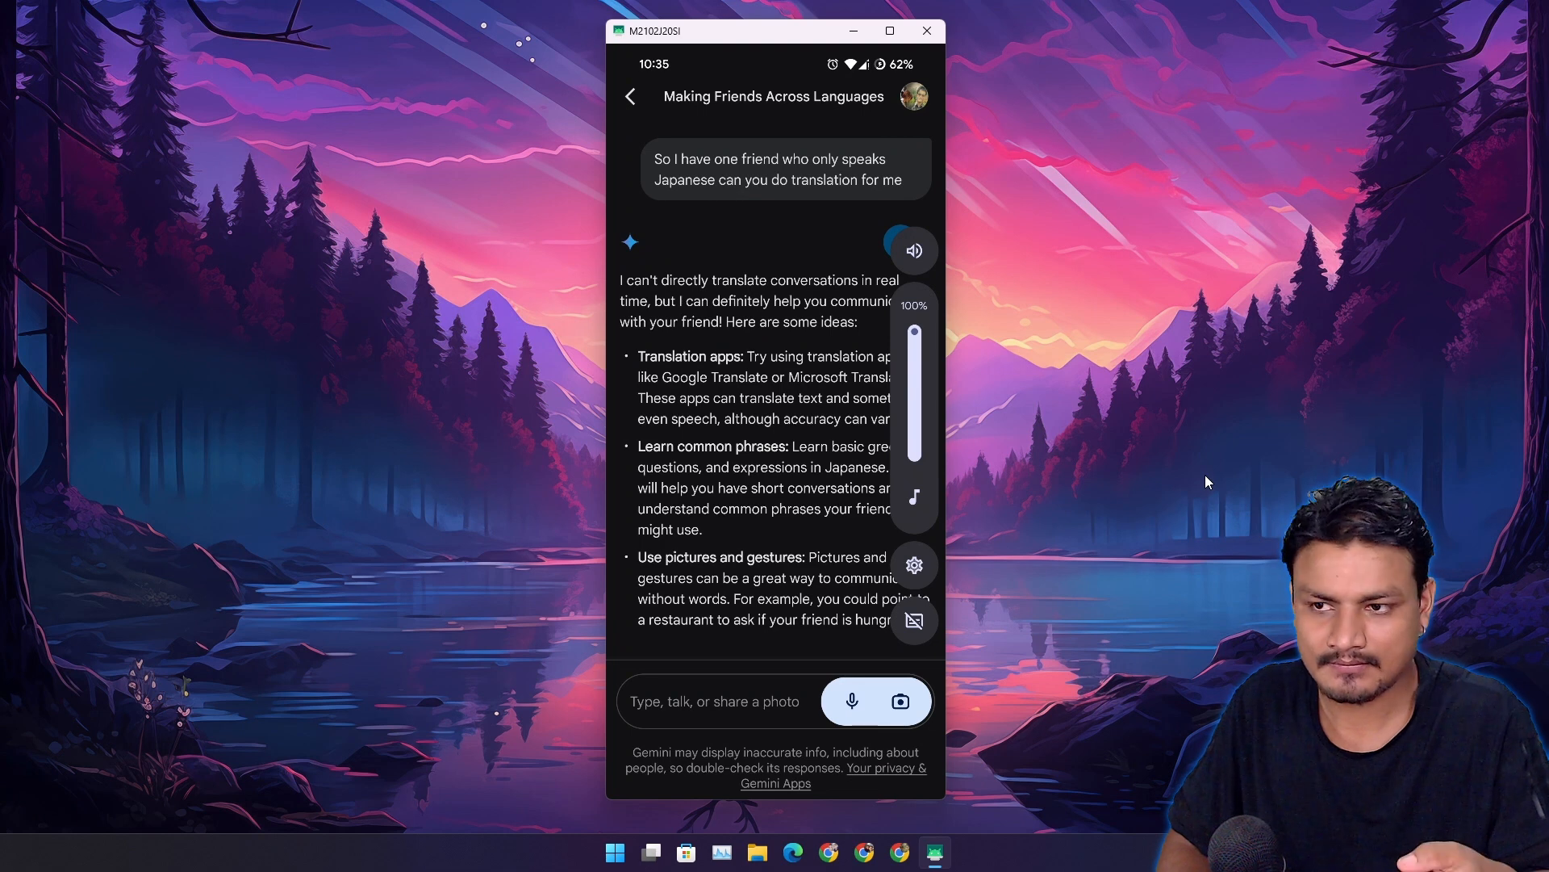
Step: Play Gemini's reply aloud, pause it, and replay it
{"action": "left_click", "coordinate": [911, 250]}
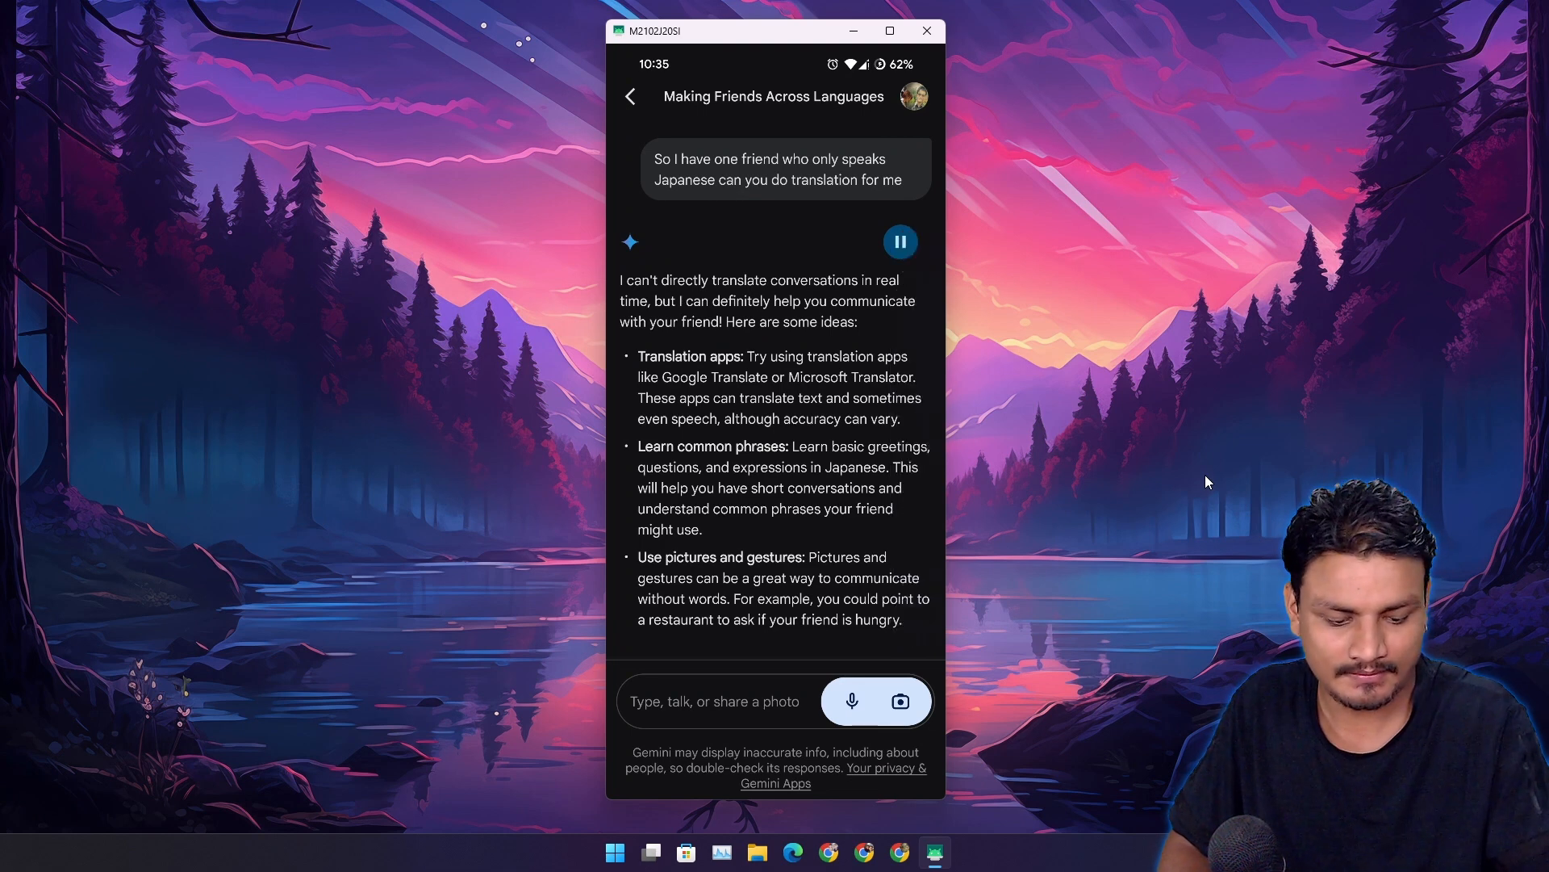
{"action": "left_click", "coordinate": [898, 241]}
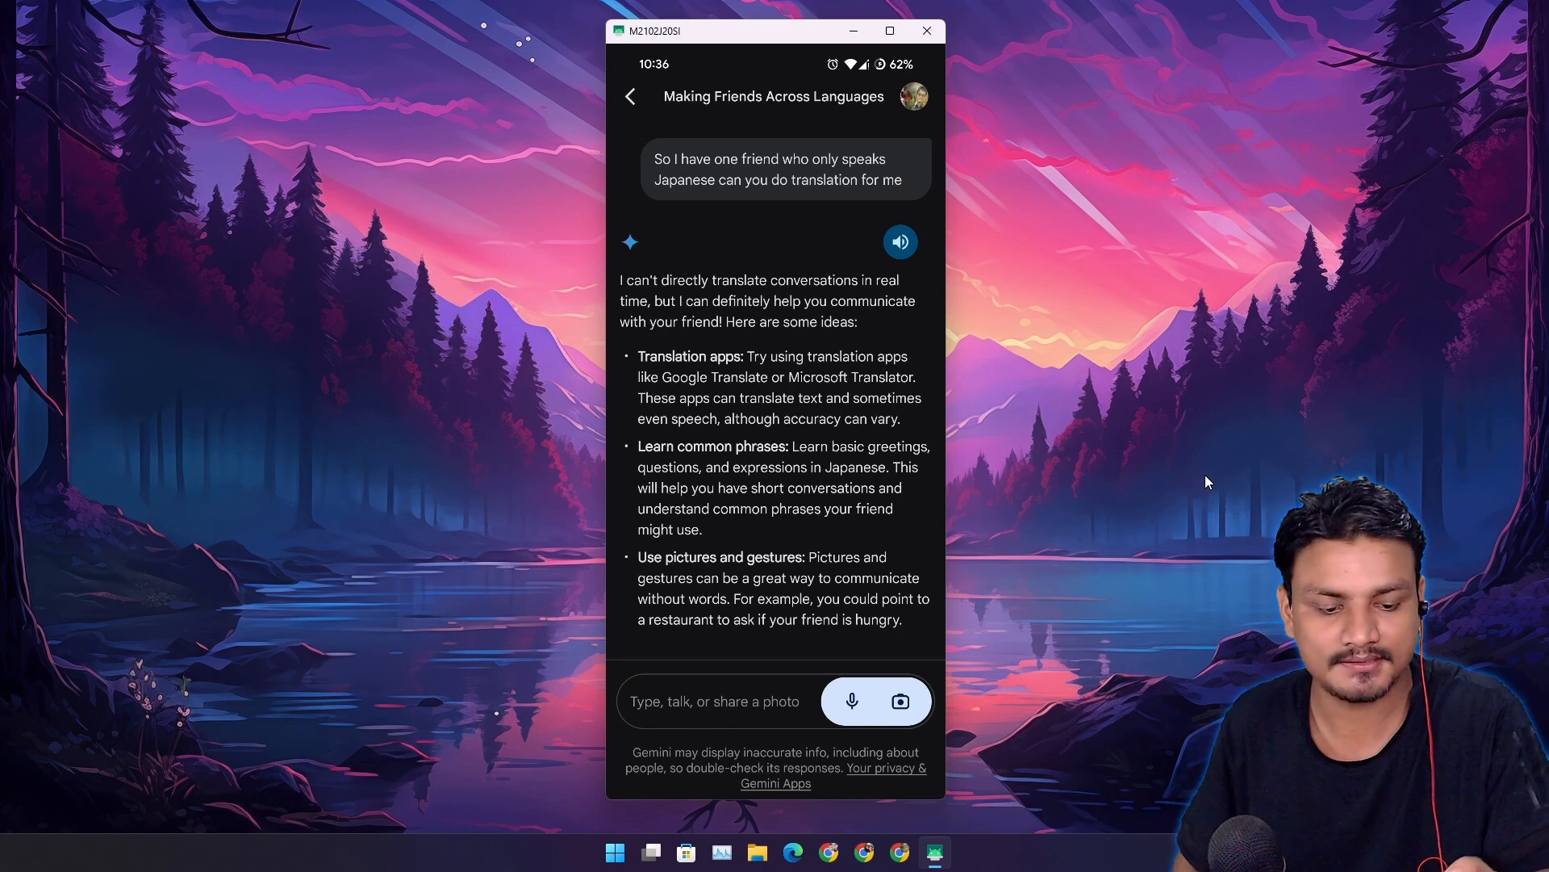
{"action": "left_click", "coordinate": [899, 241]}
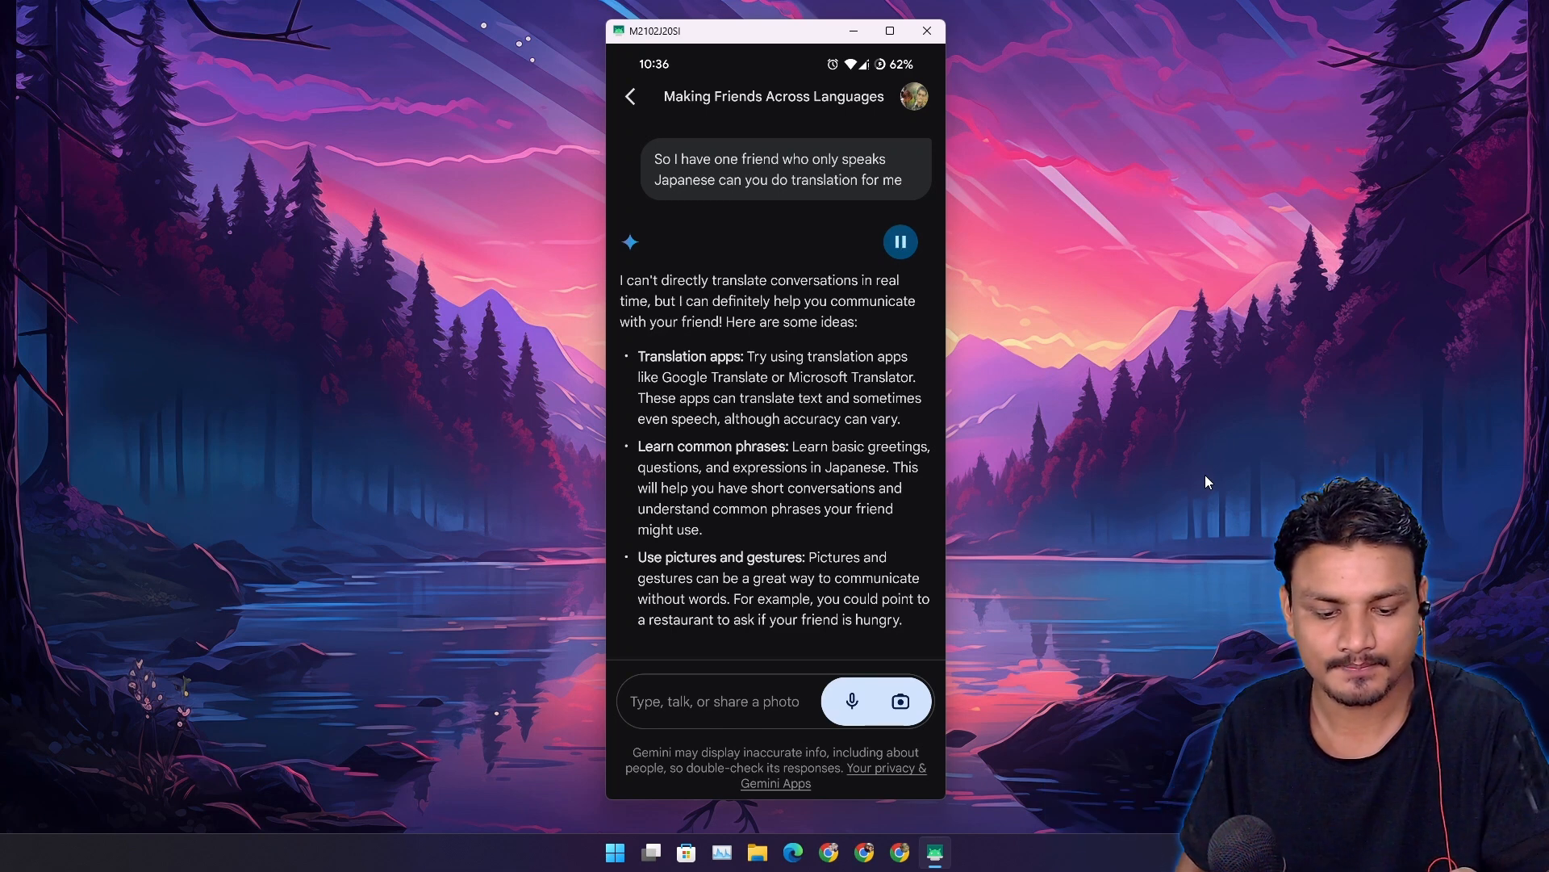
{"action": "left_click", "coordinate": [899, 241]}
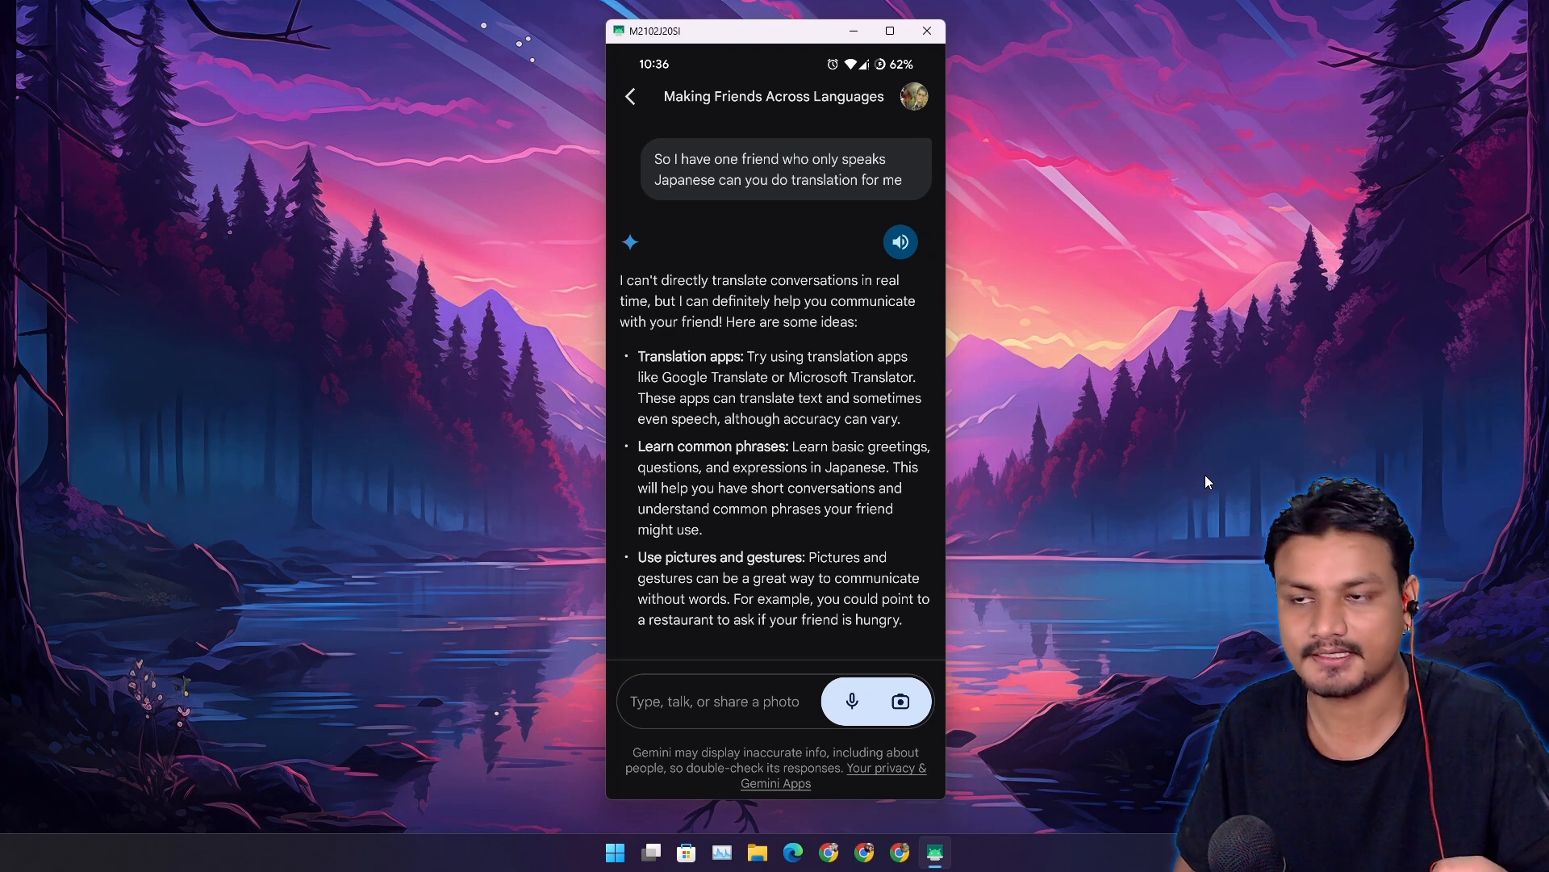
{"action": "left_click", "coordinate": [630, 96]}
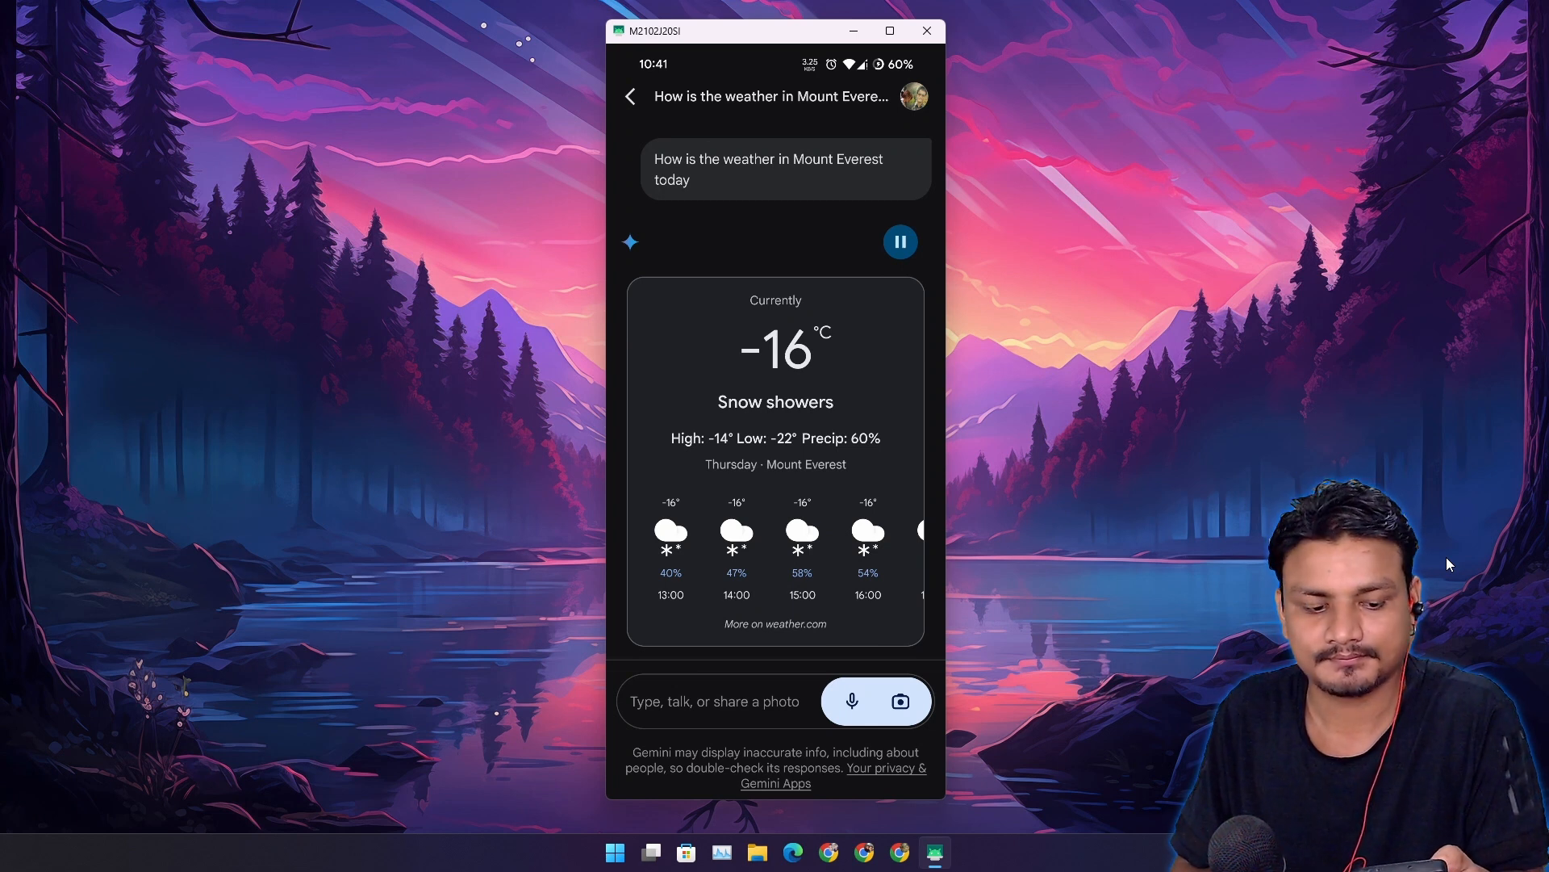
Step: Play Gemini's spoken reply about today's Mount Everest weather
{"action": "left_click", "coordinate": [898, 241]}
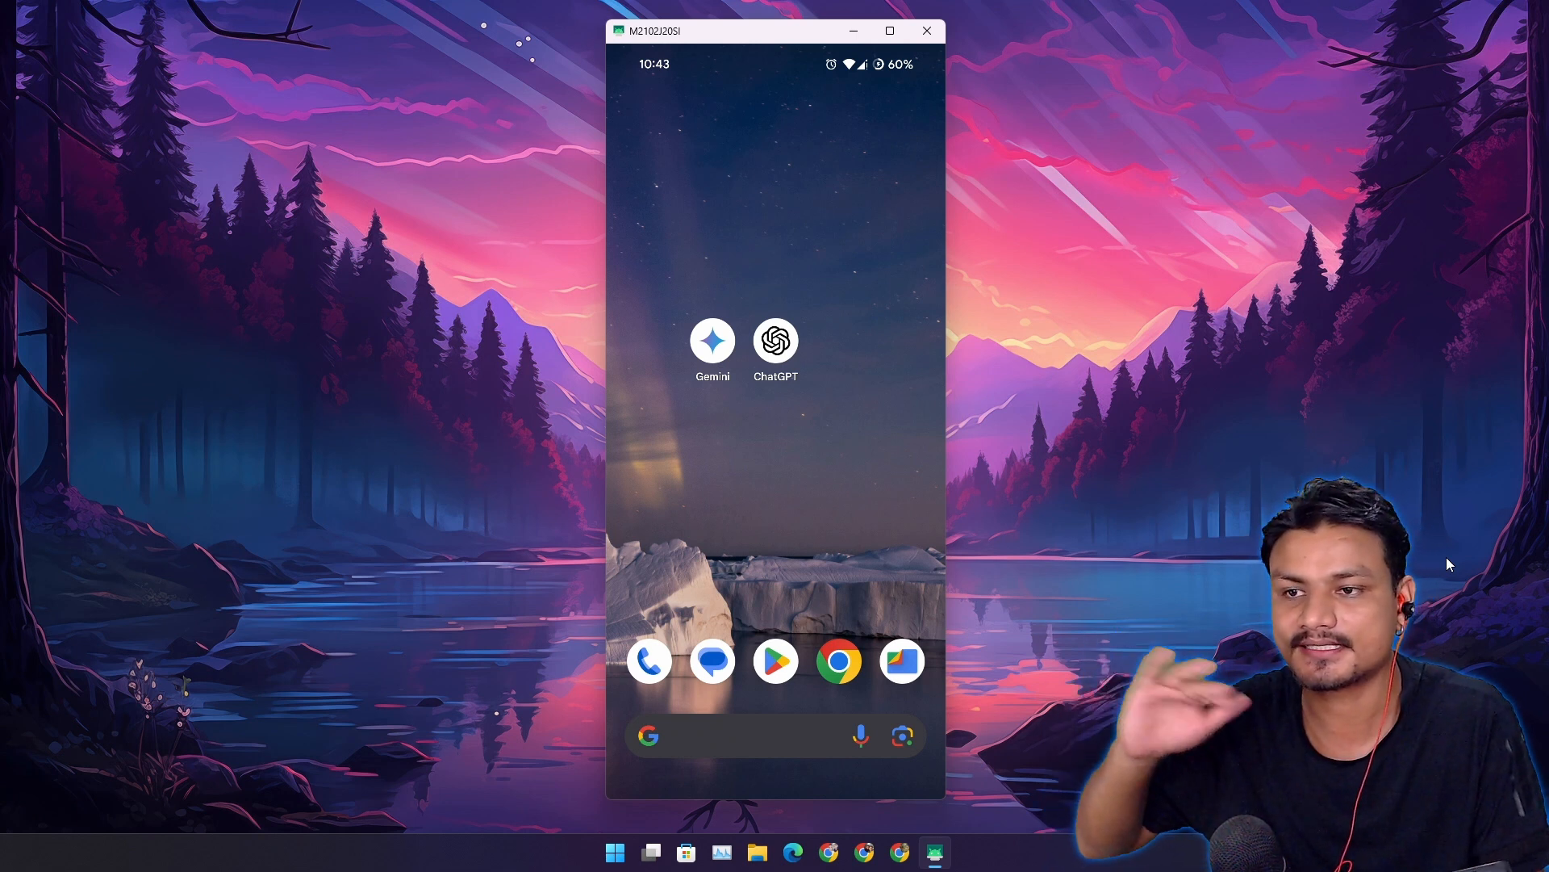
Step: Reopen ChatGPT on the weather chat and start a new voice conversation
{"action": "left_click", "coordinate": [776, 339]}
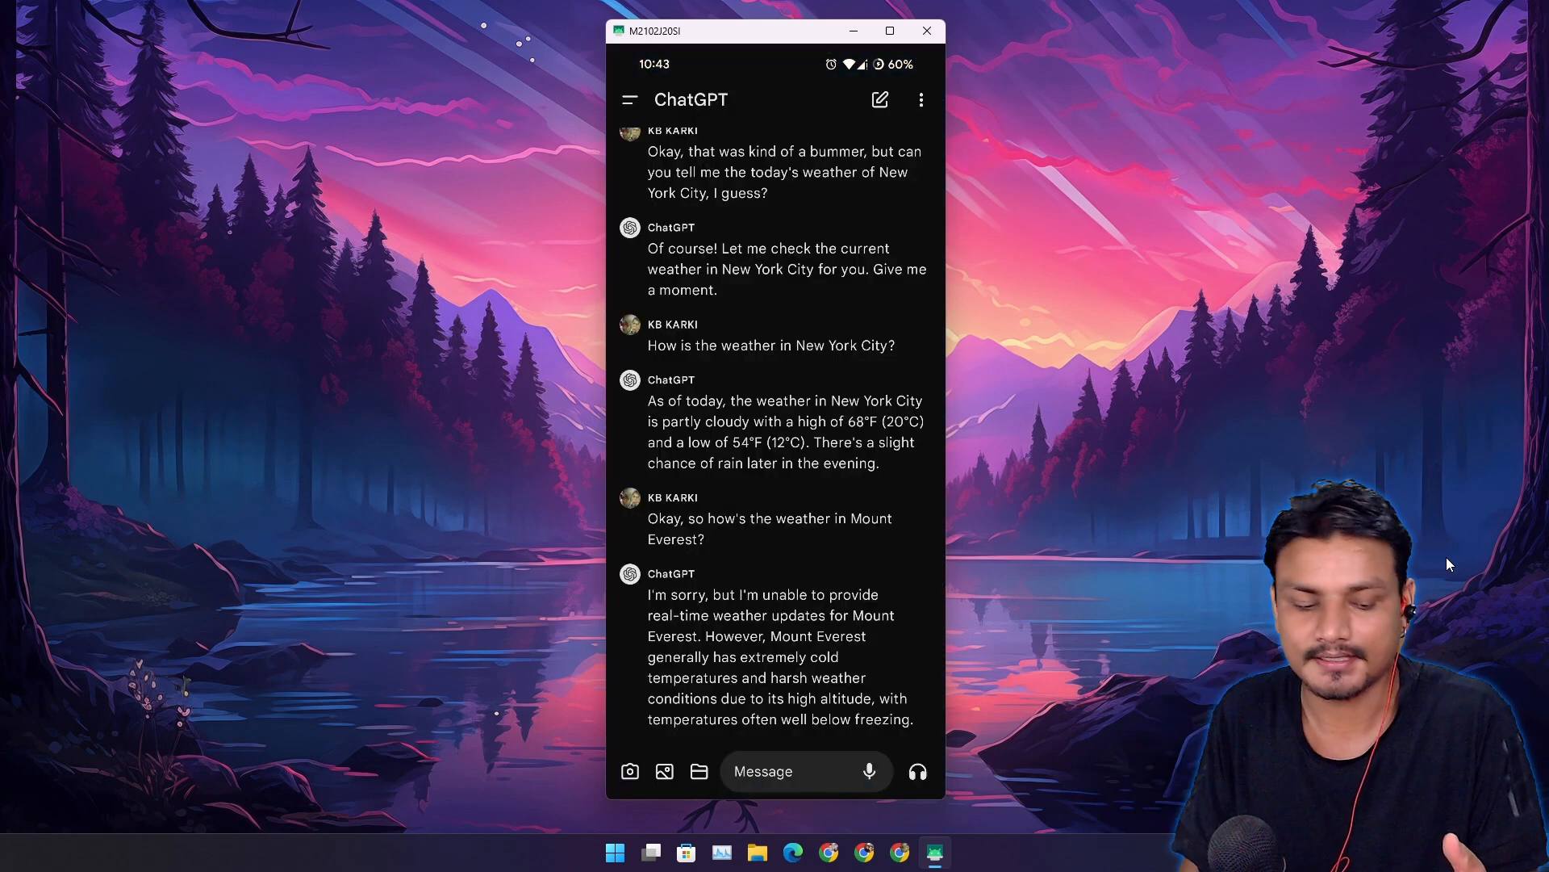
{"action": "left_click", "coordinate": [915, 770]}
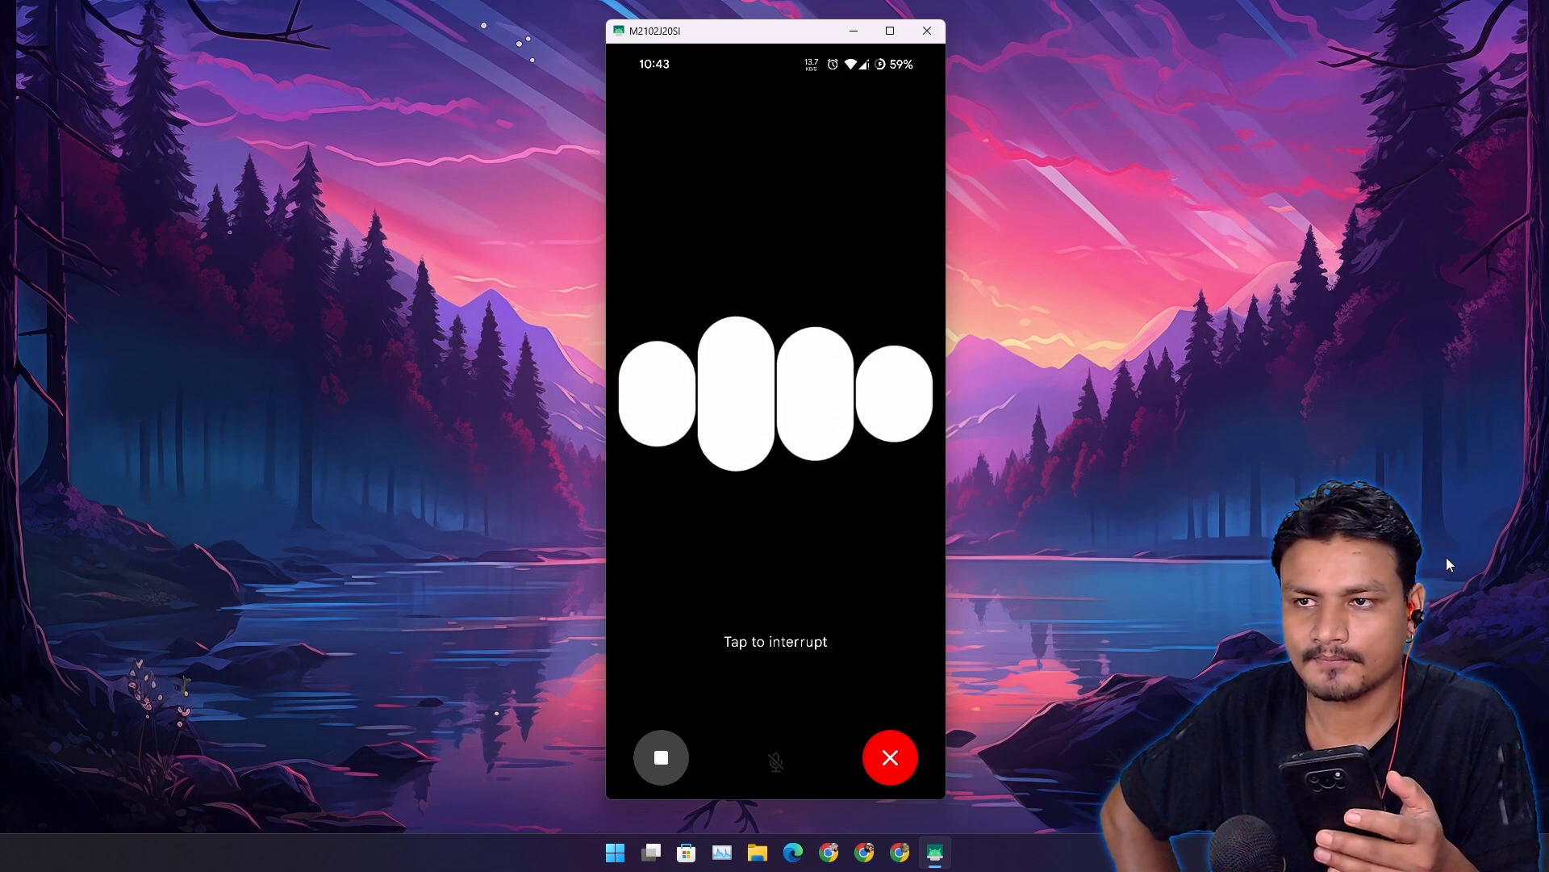
Step: Leave the ChatGPT voice conversation and return to the phone's home screen
{"action": "left_click", "coordinate": [889, 757]}
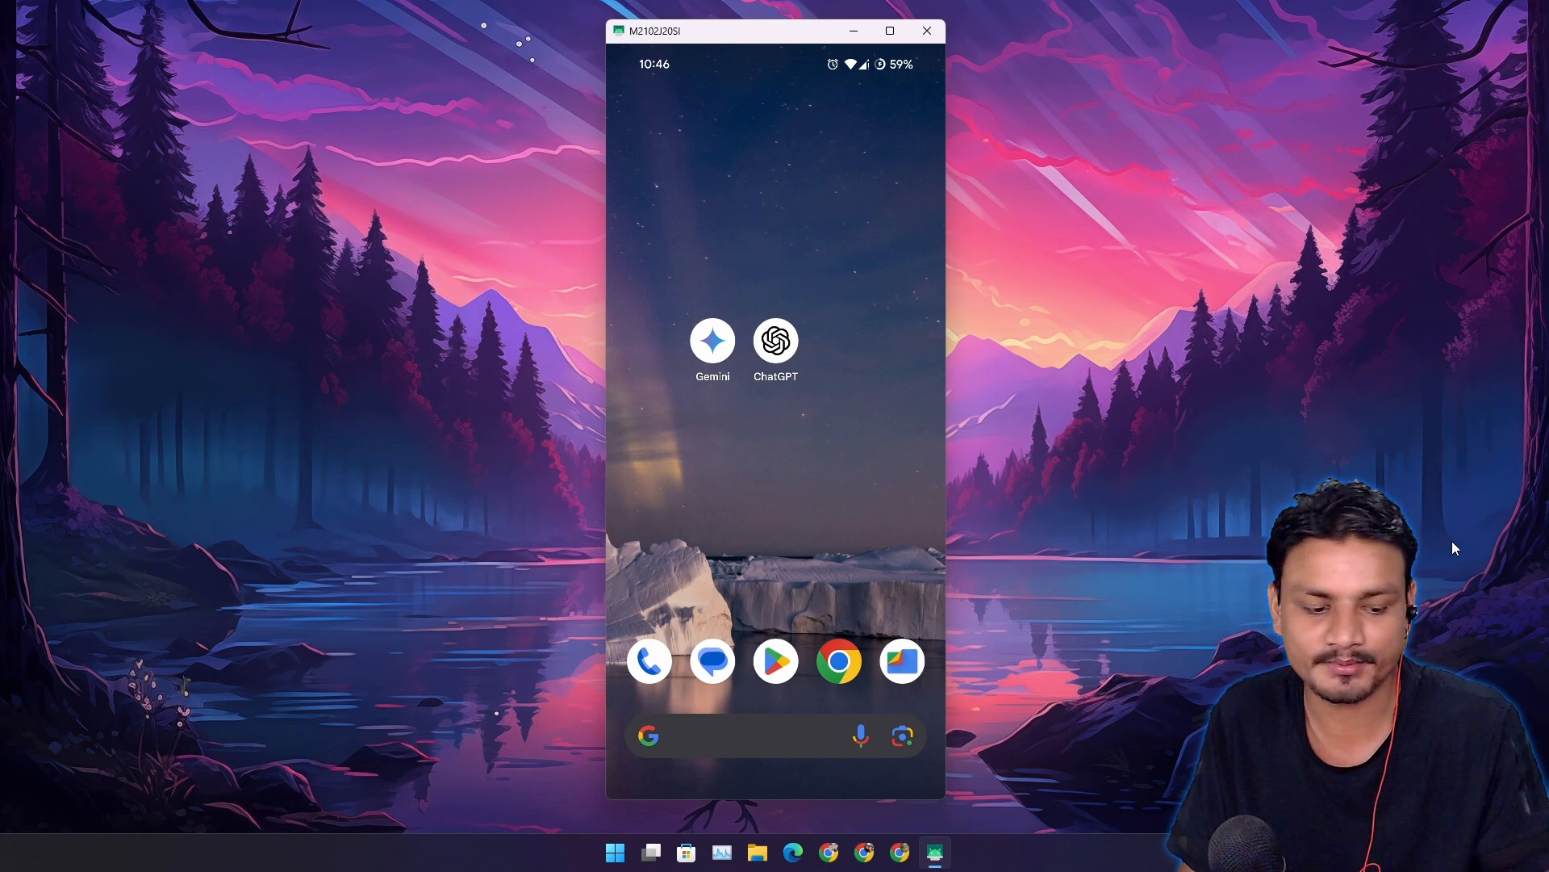
{"action": "left_click", "coordinate": [775, 340]}
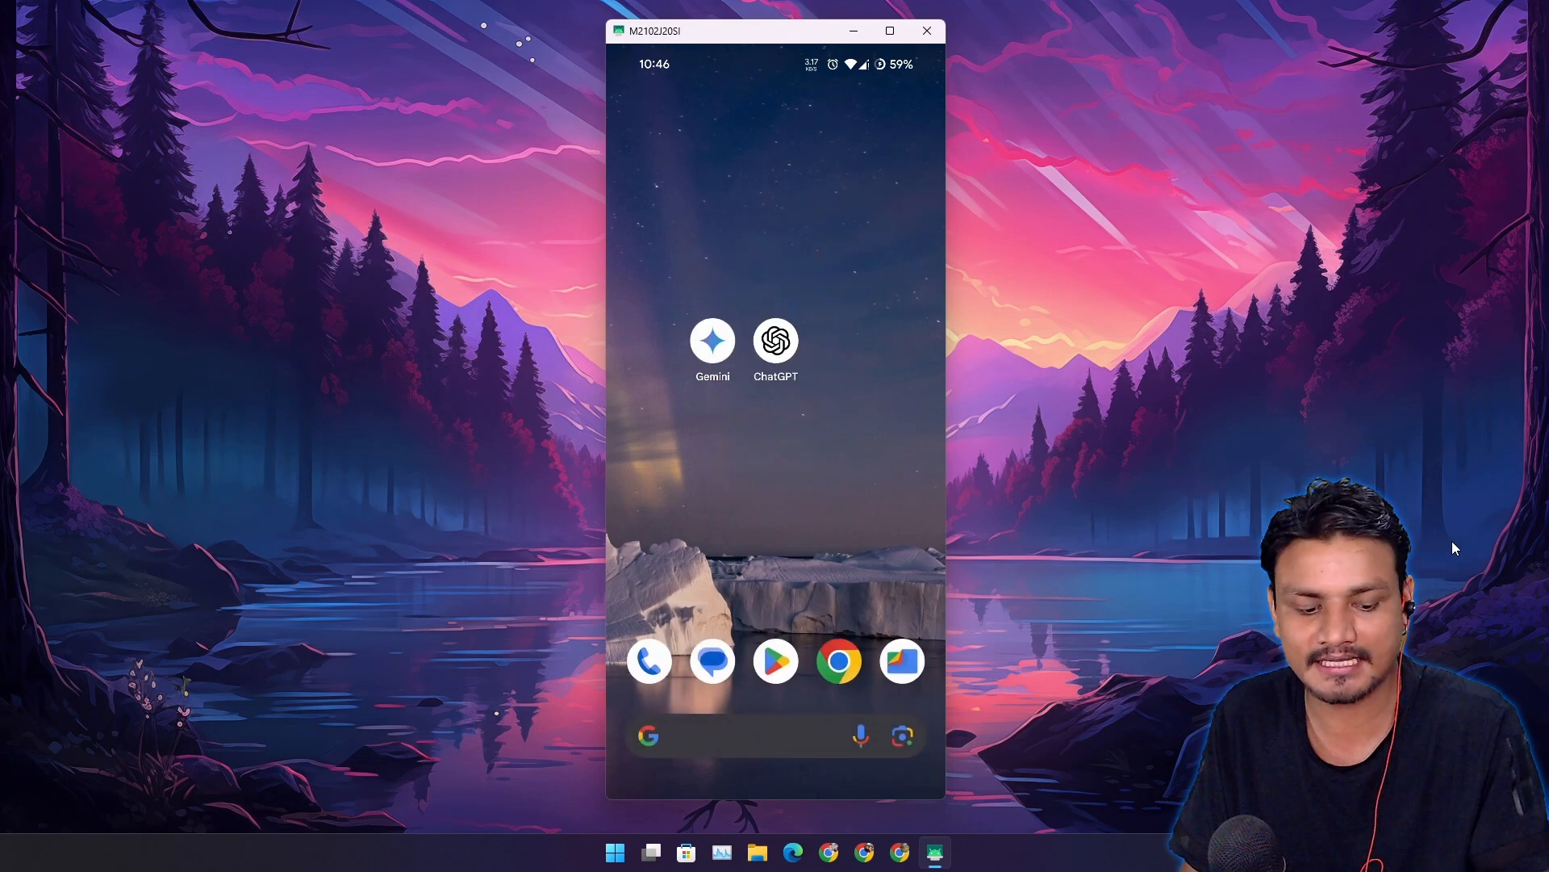
{"action": "left_click", "coordinate": [775, 339]}
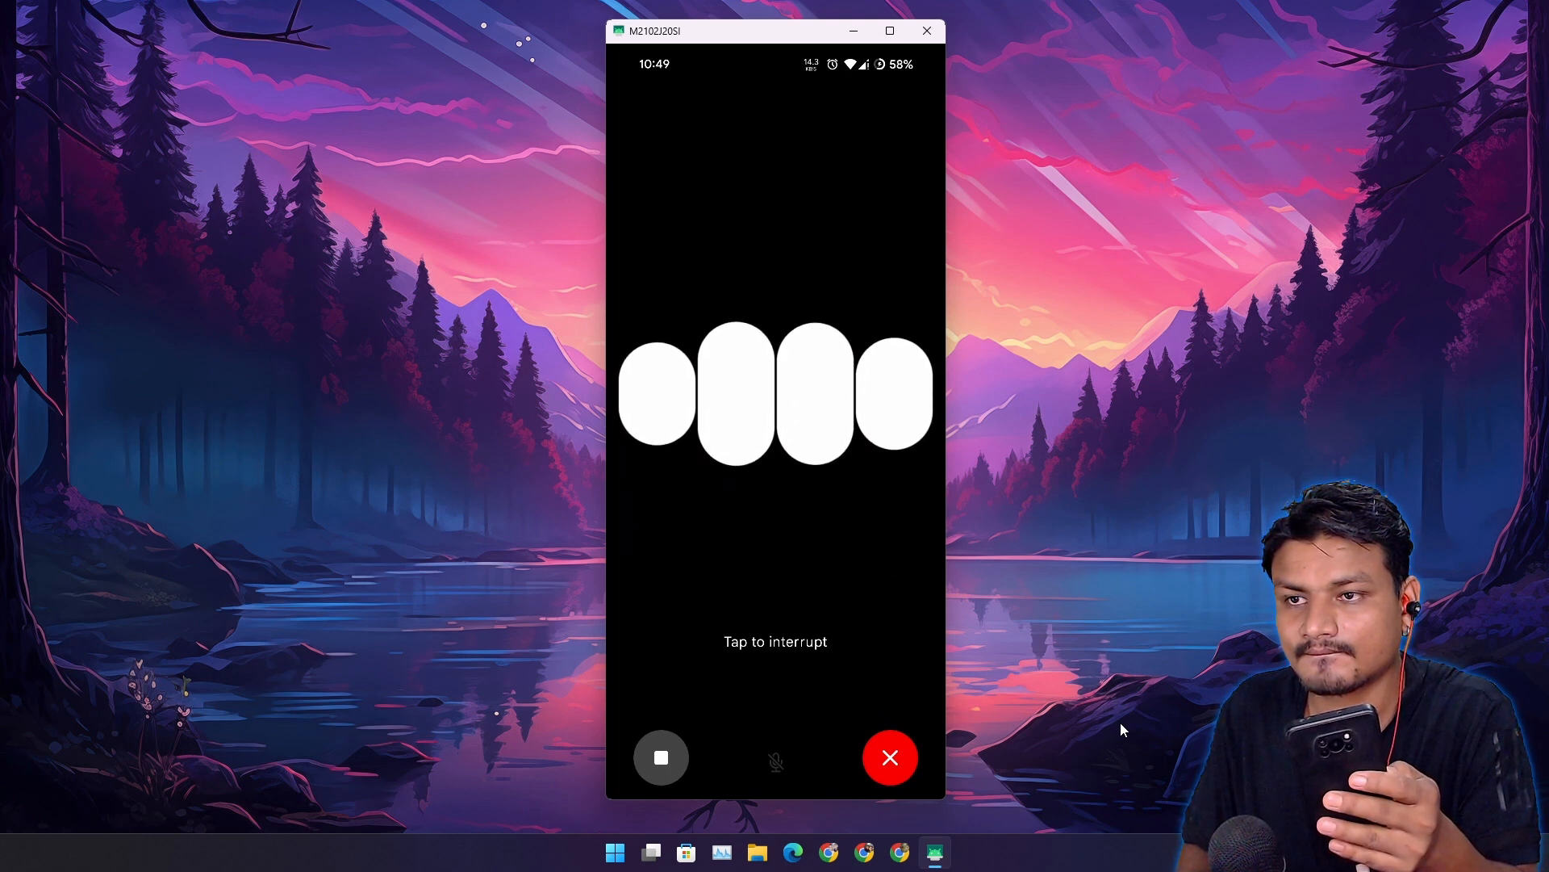
Step: Exit the ChatGPT voice conversation, returning to the phone's home screen
{"action": "left_click", "coordinate": [660, 757]}
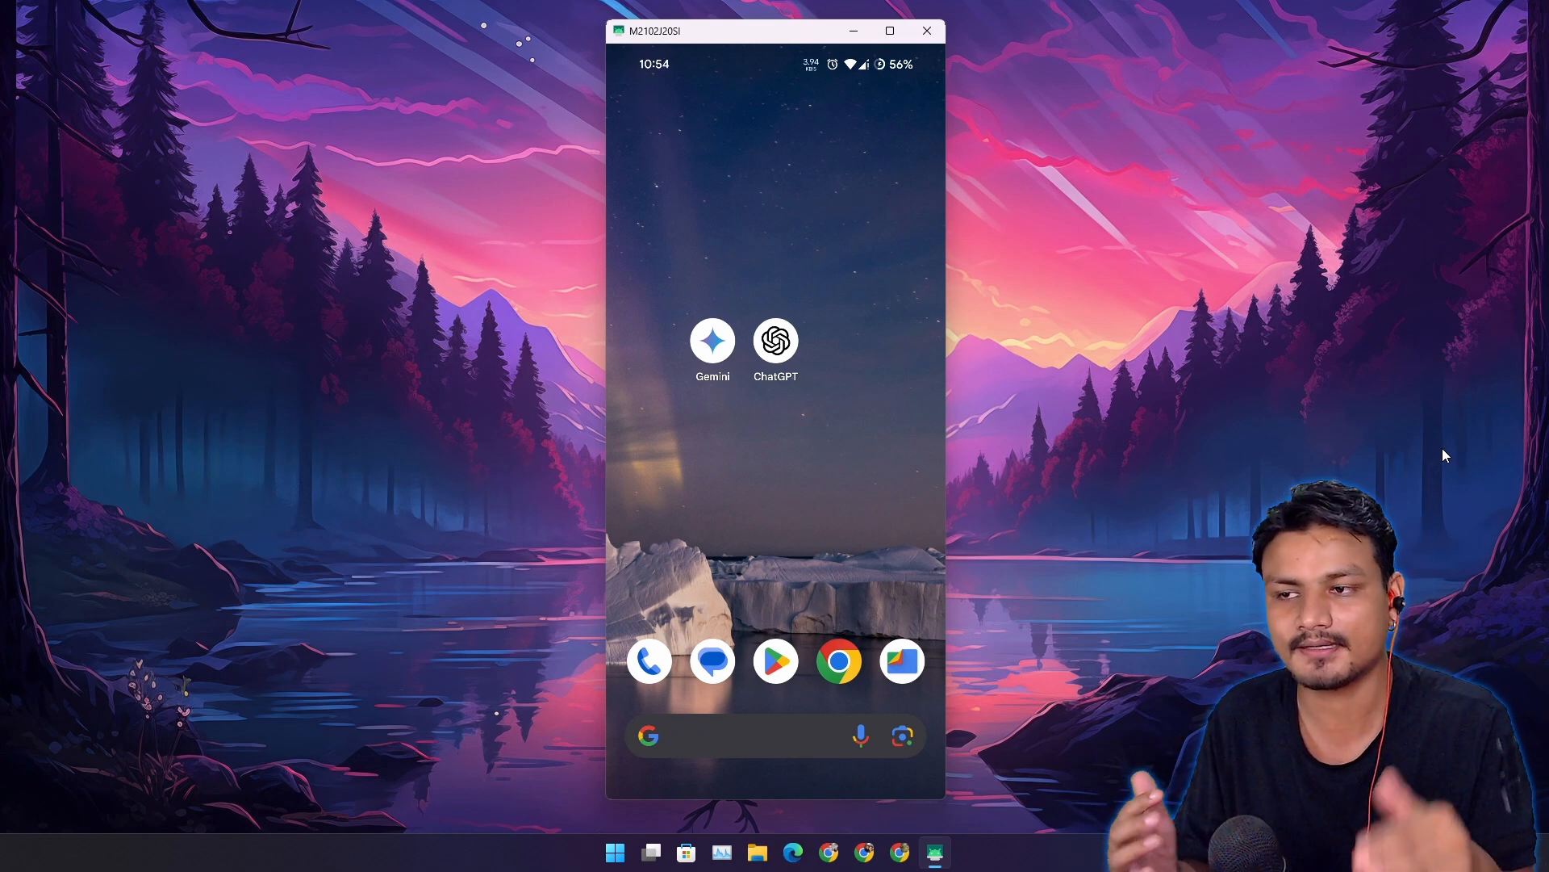
Step: Reopen ChatGPT from the phone's home screen
{"action": "left_click", "coordinate": [776, 341]}
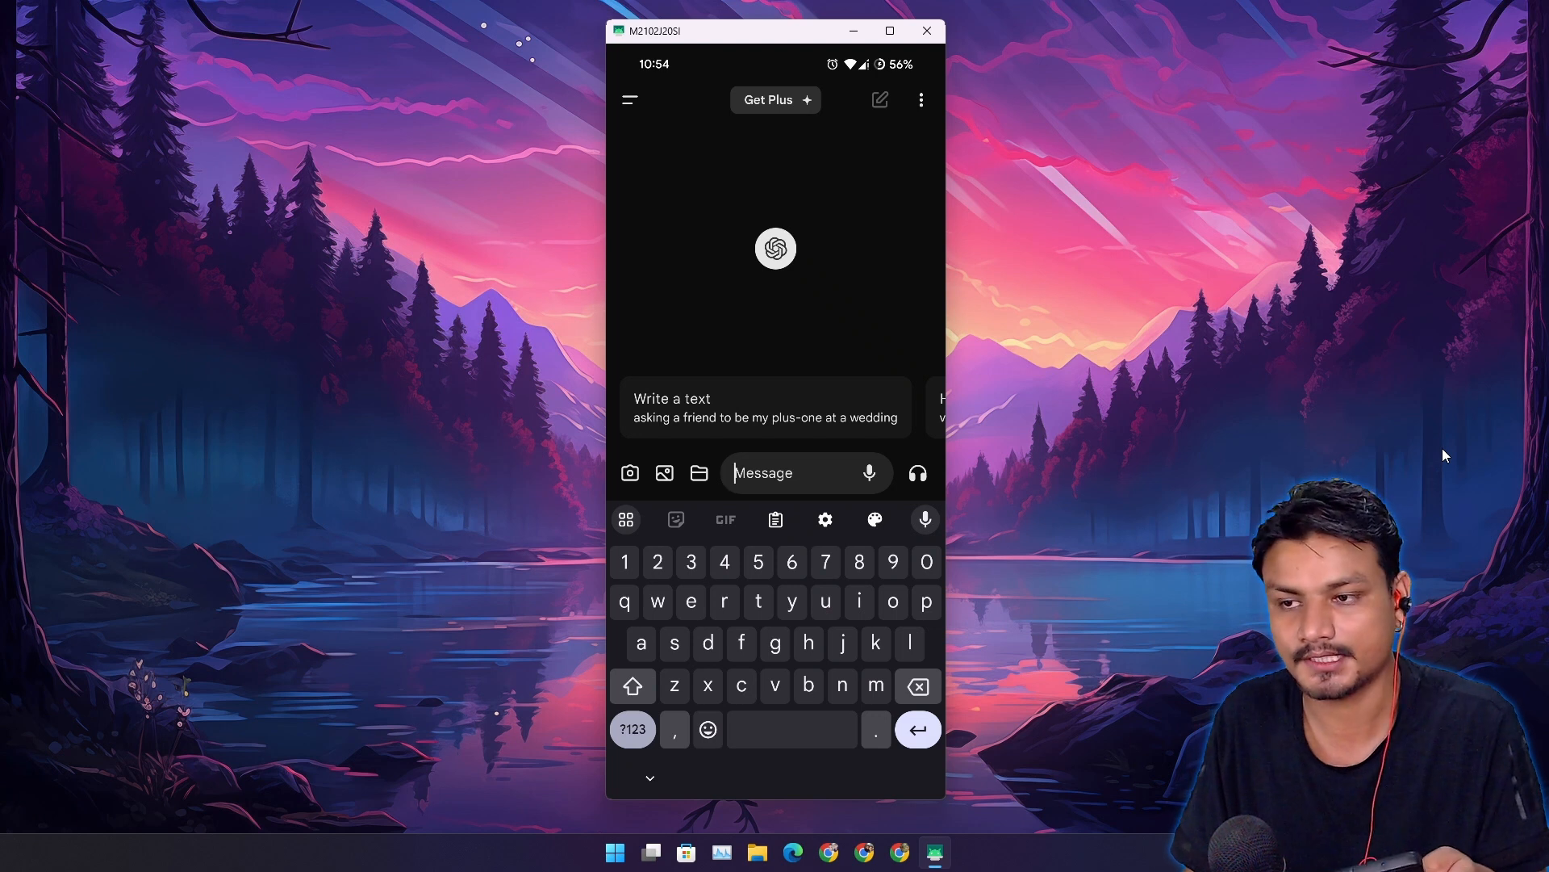
Step: Start a ChatGPT voice conversation from the new empty chat
{"action": "left_click", "coordinate": [868, 472]}
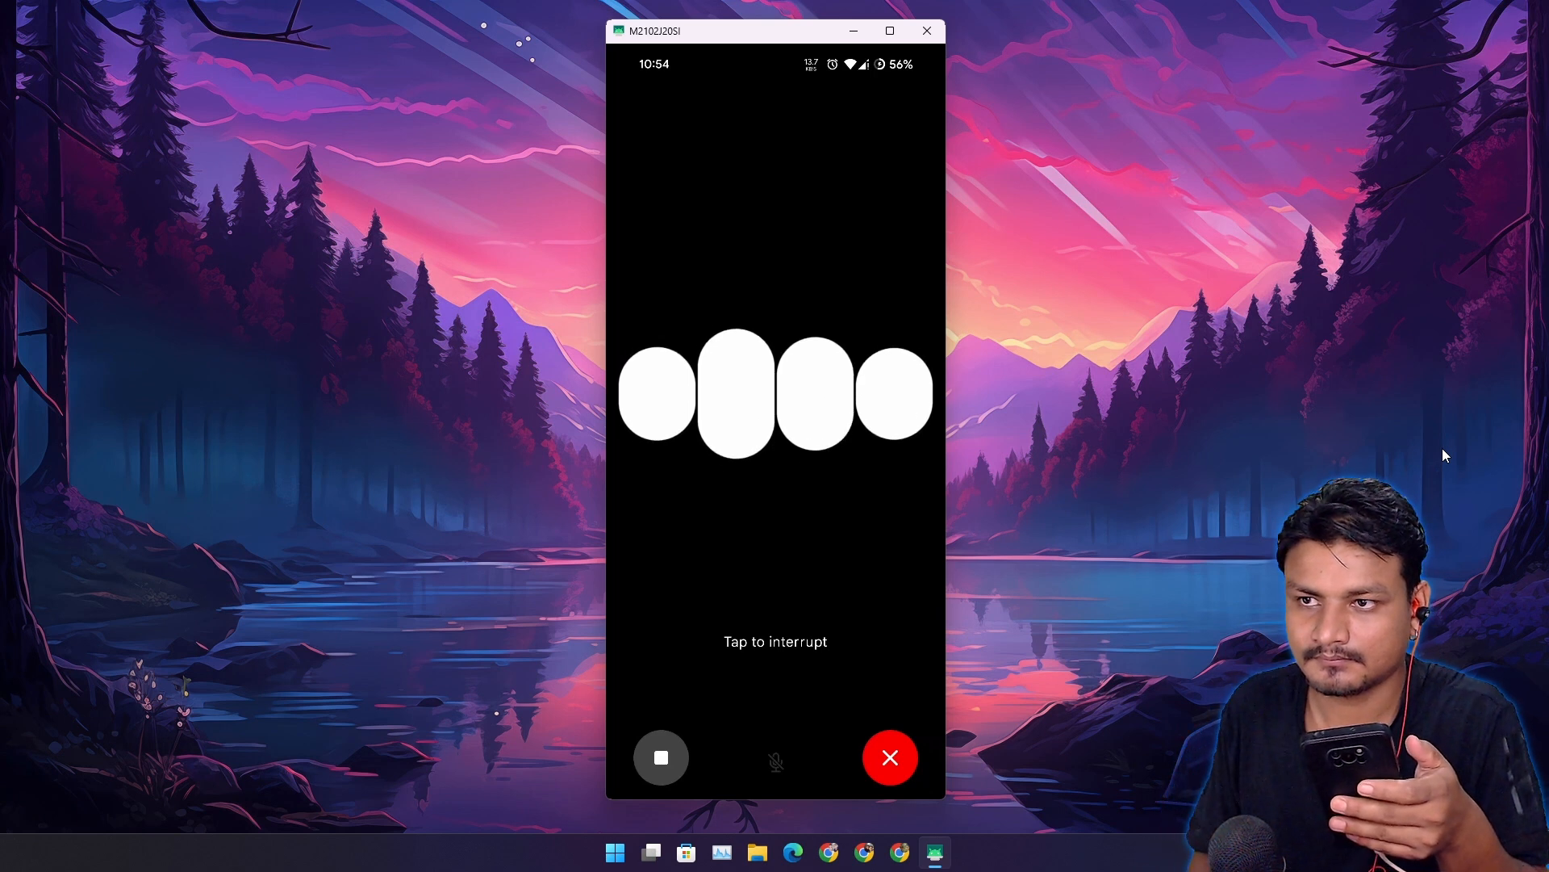
Step: End the voice chat to save the can't-browse-the-internet transcript, then start another voice conversation
{"action": "left_click", "coordinate": [889, 758]}
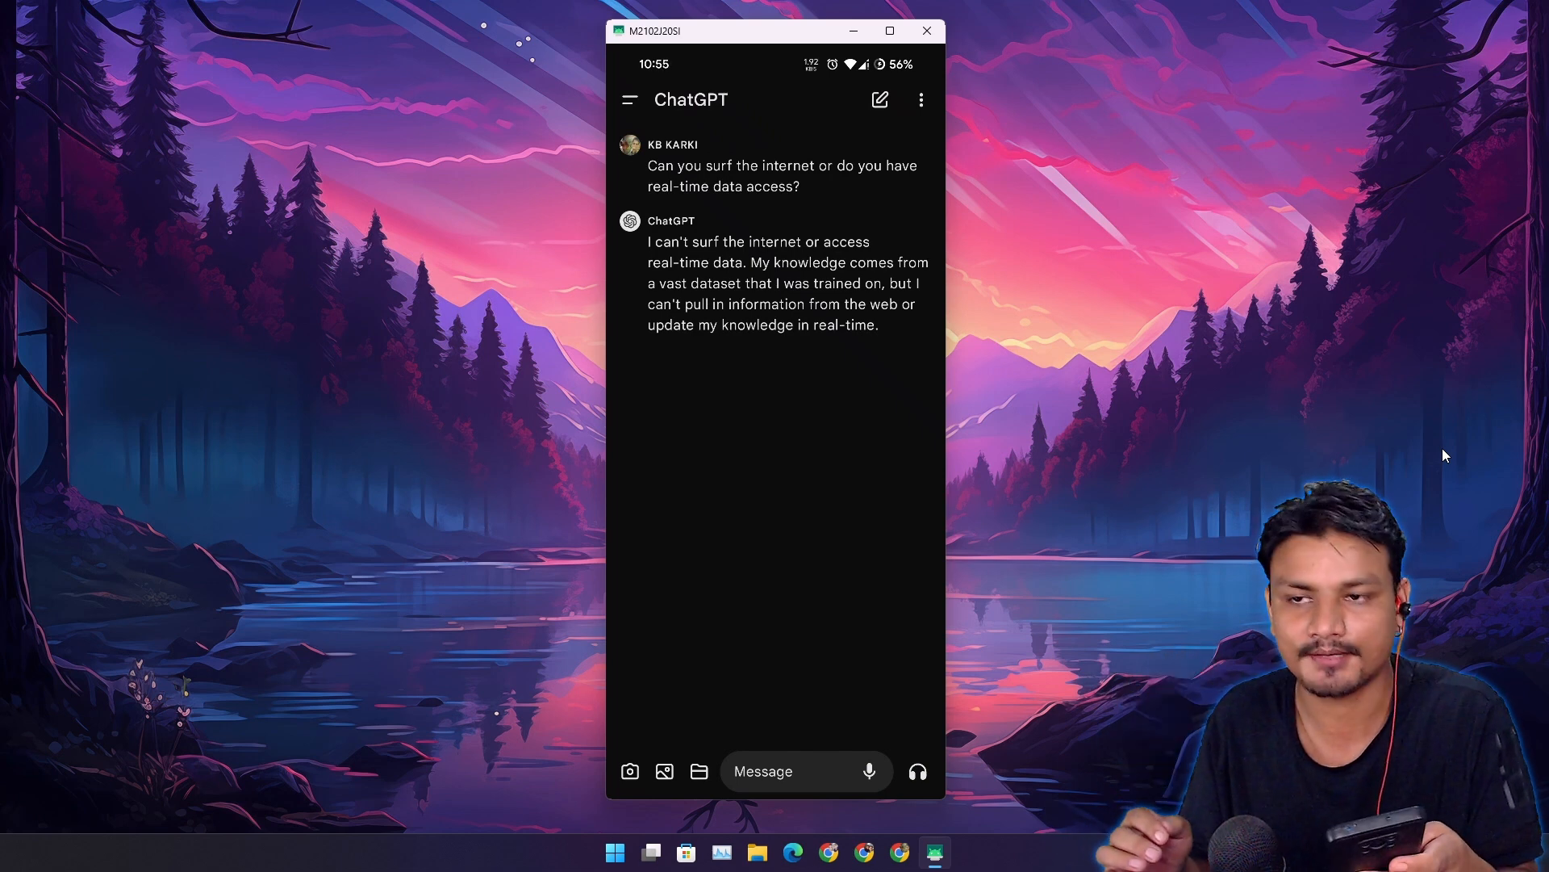
{"action": "left_click", "coordinate": [916, 771]}
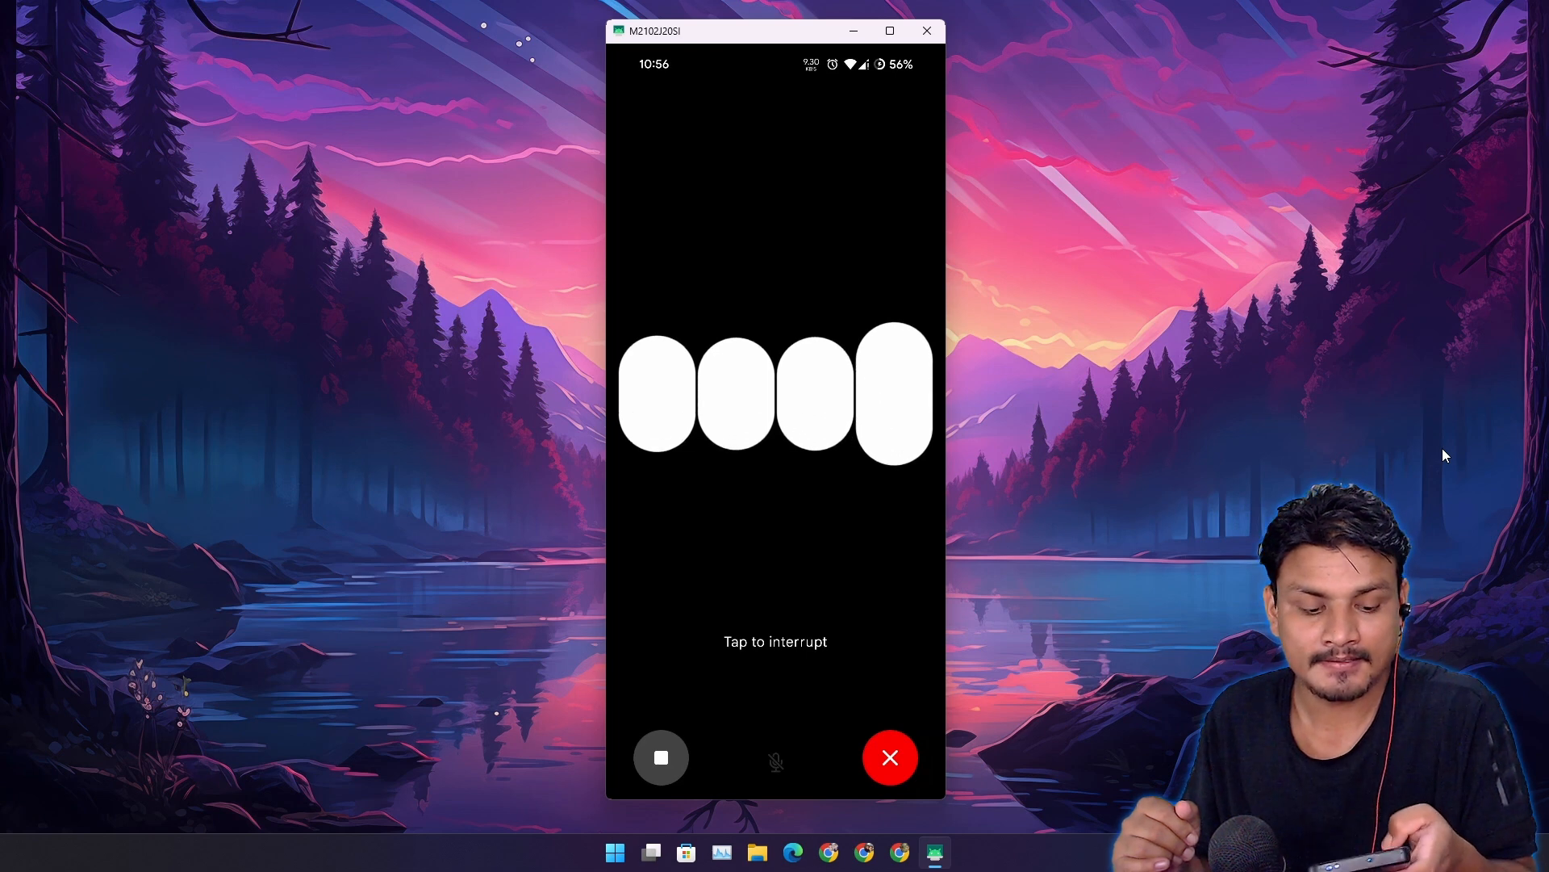
Step: End the latest ChatGPT voice conversation and go back to the Android home screen
{"action": "left_click", "coordinate": [888, 758]}
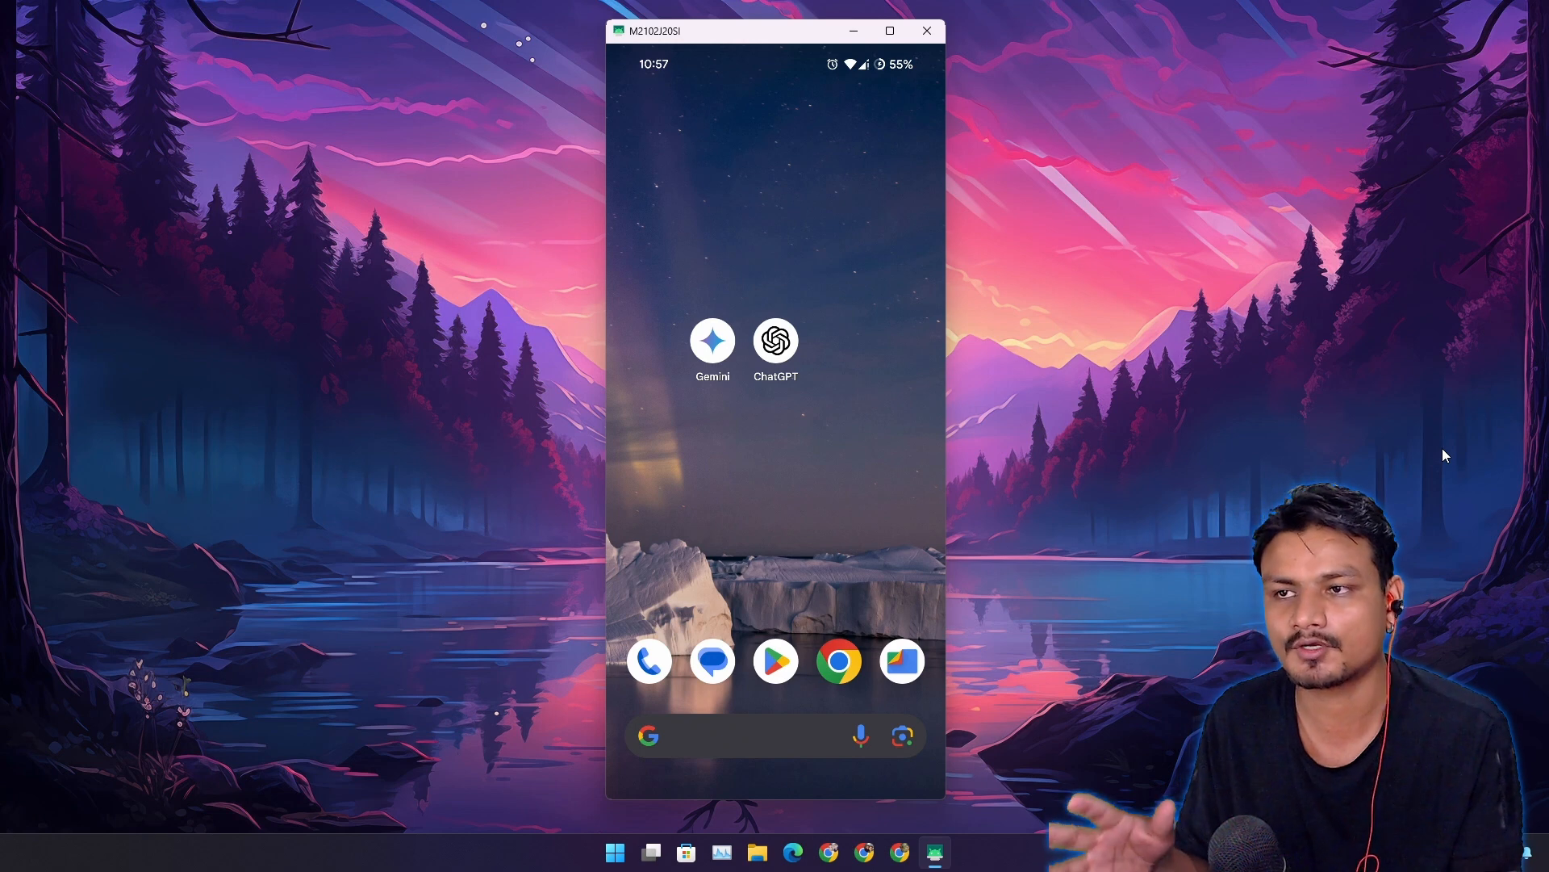
{"action": "left_click", "coordinate": [925, 31]}
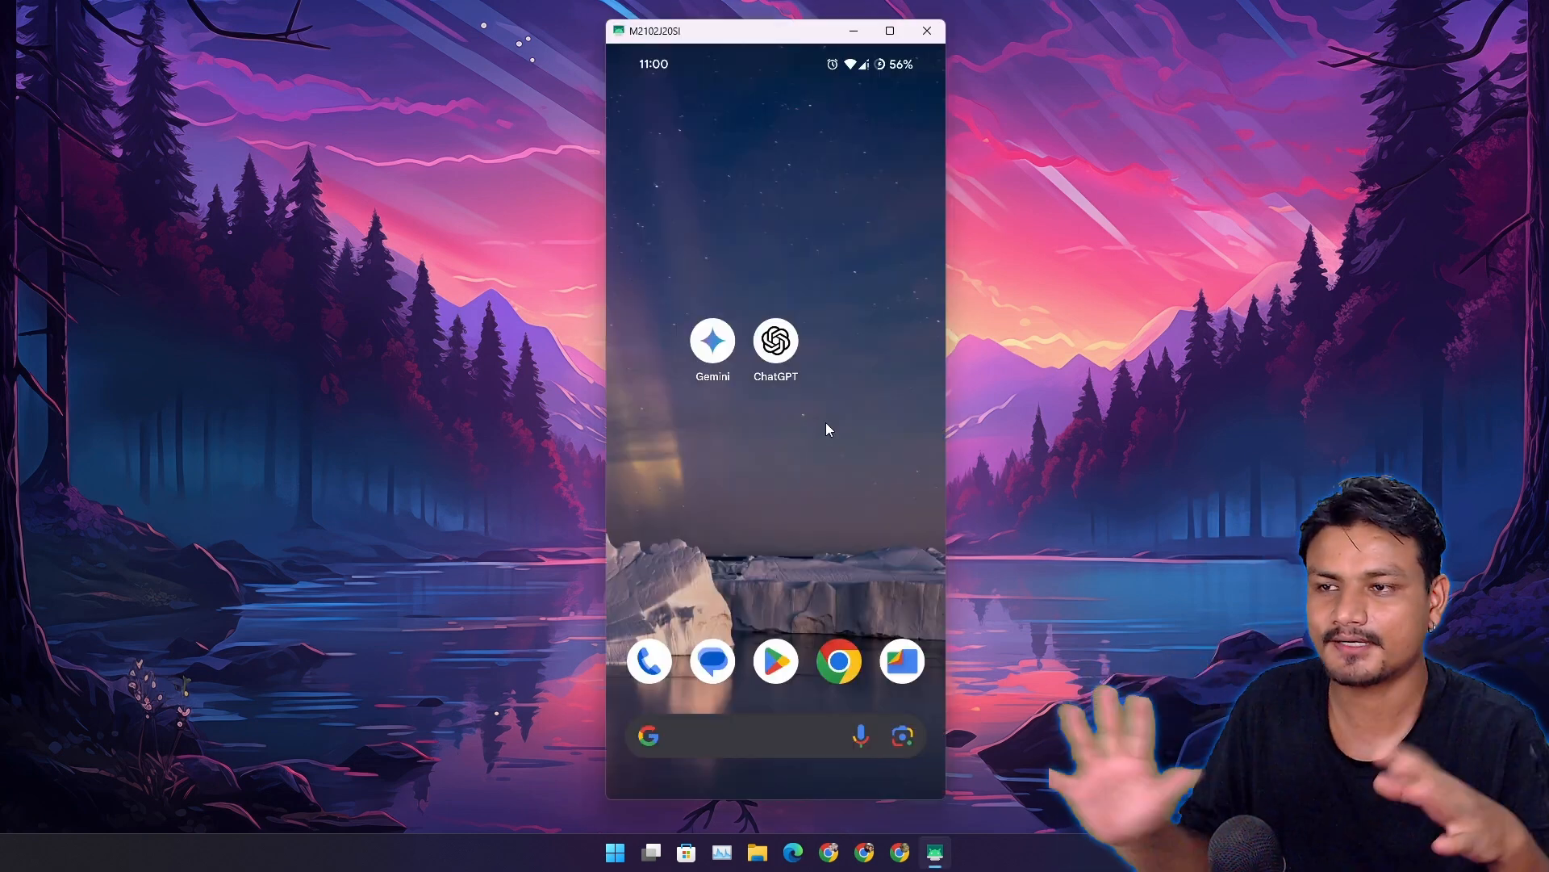
{"action": "mouse_move", "coordinate": [862, 494]}
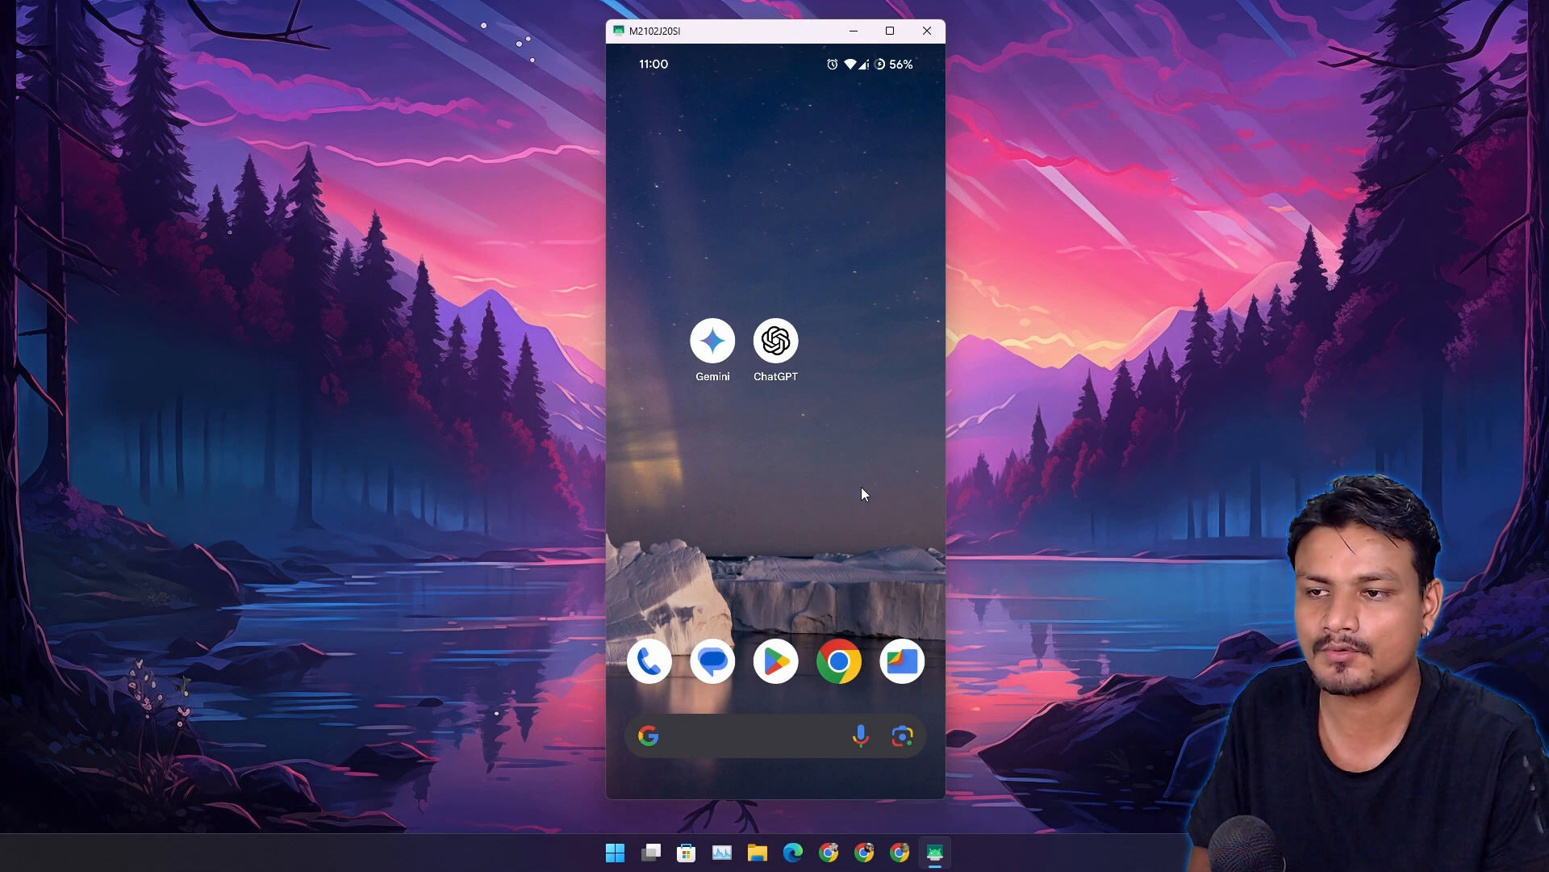
{"action": "mouse_move", "coordinate": [816, 504]}
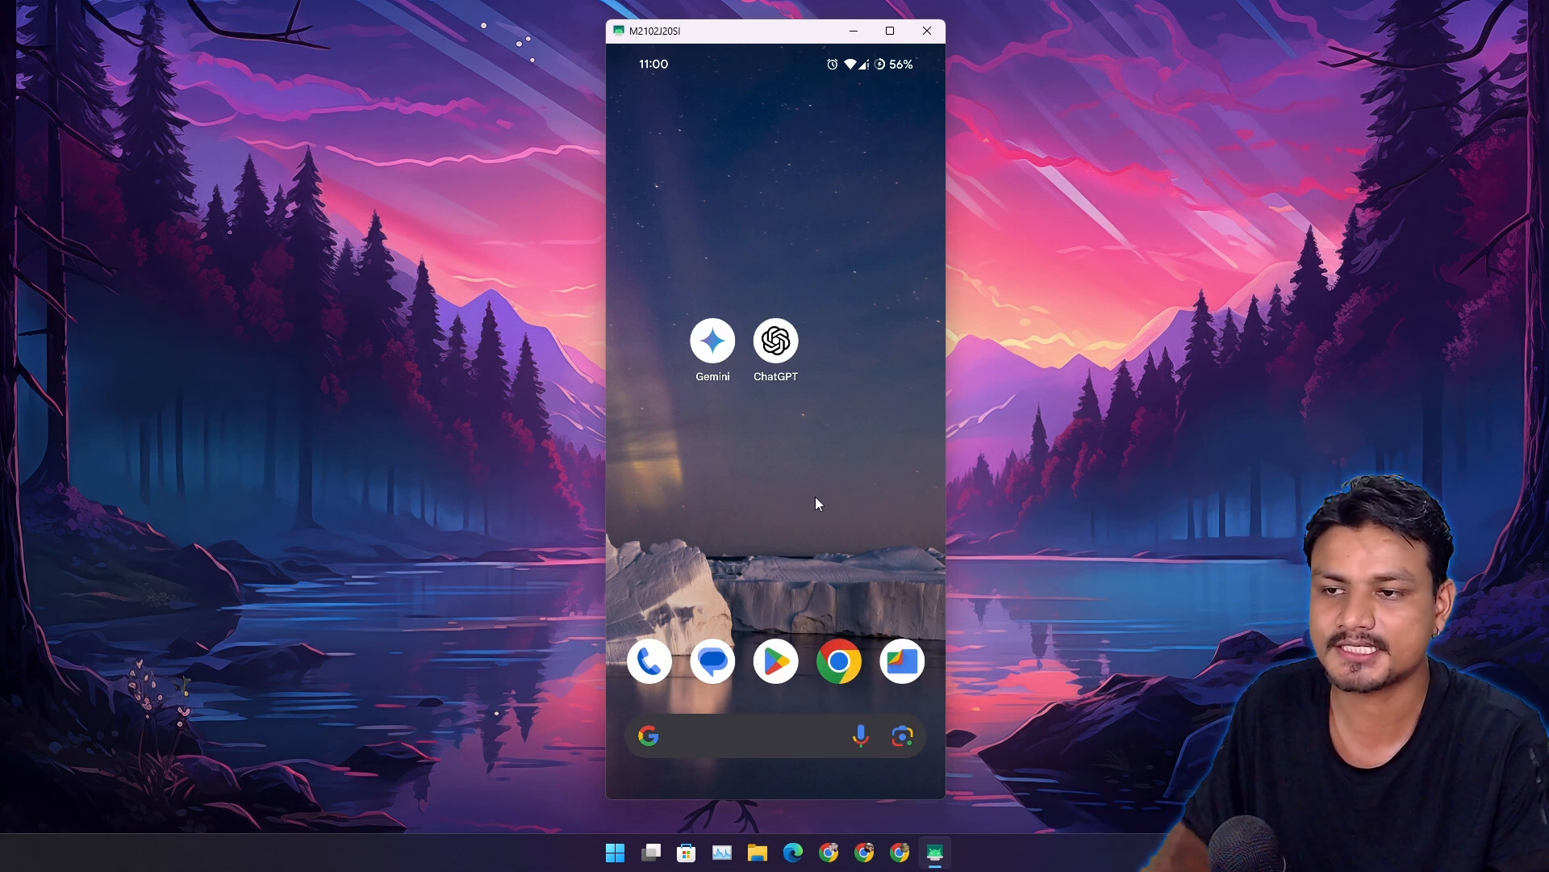
{"action": "mouse_move", "coordinate": [789, 501]}
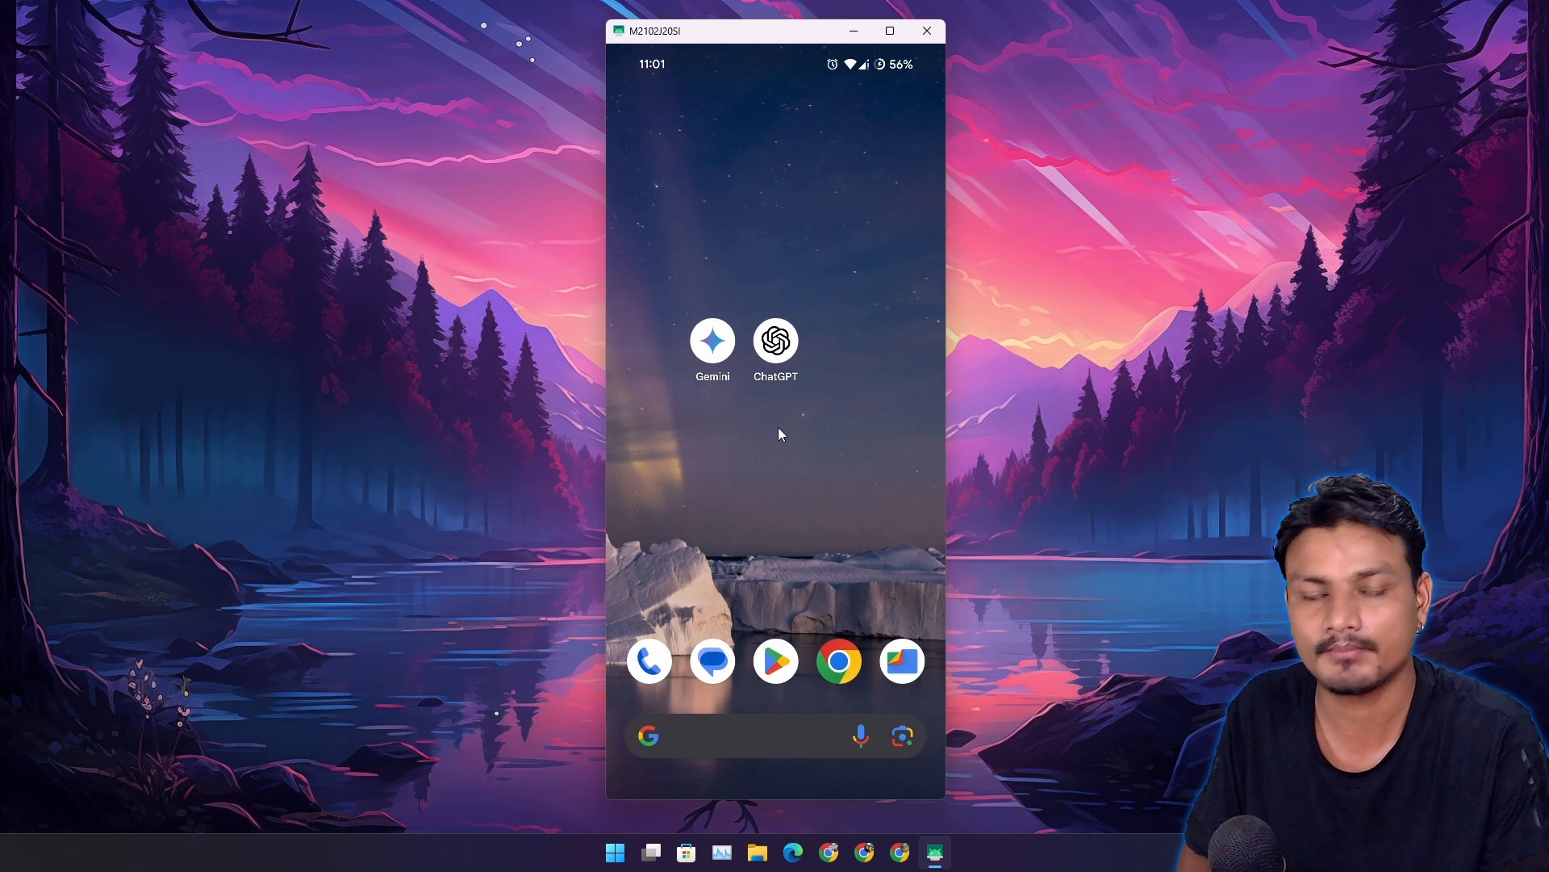
{"action": "mouse_move", "coordinate": [776, 483]}
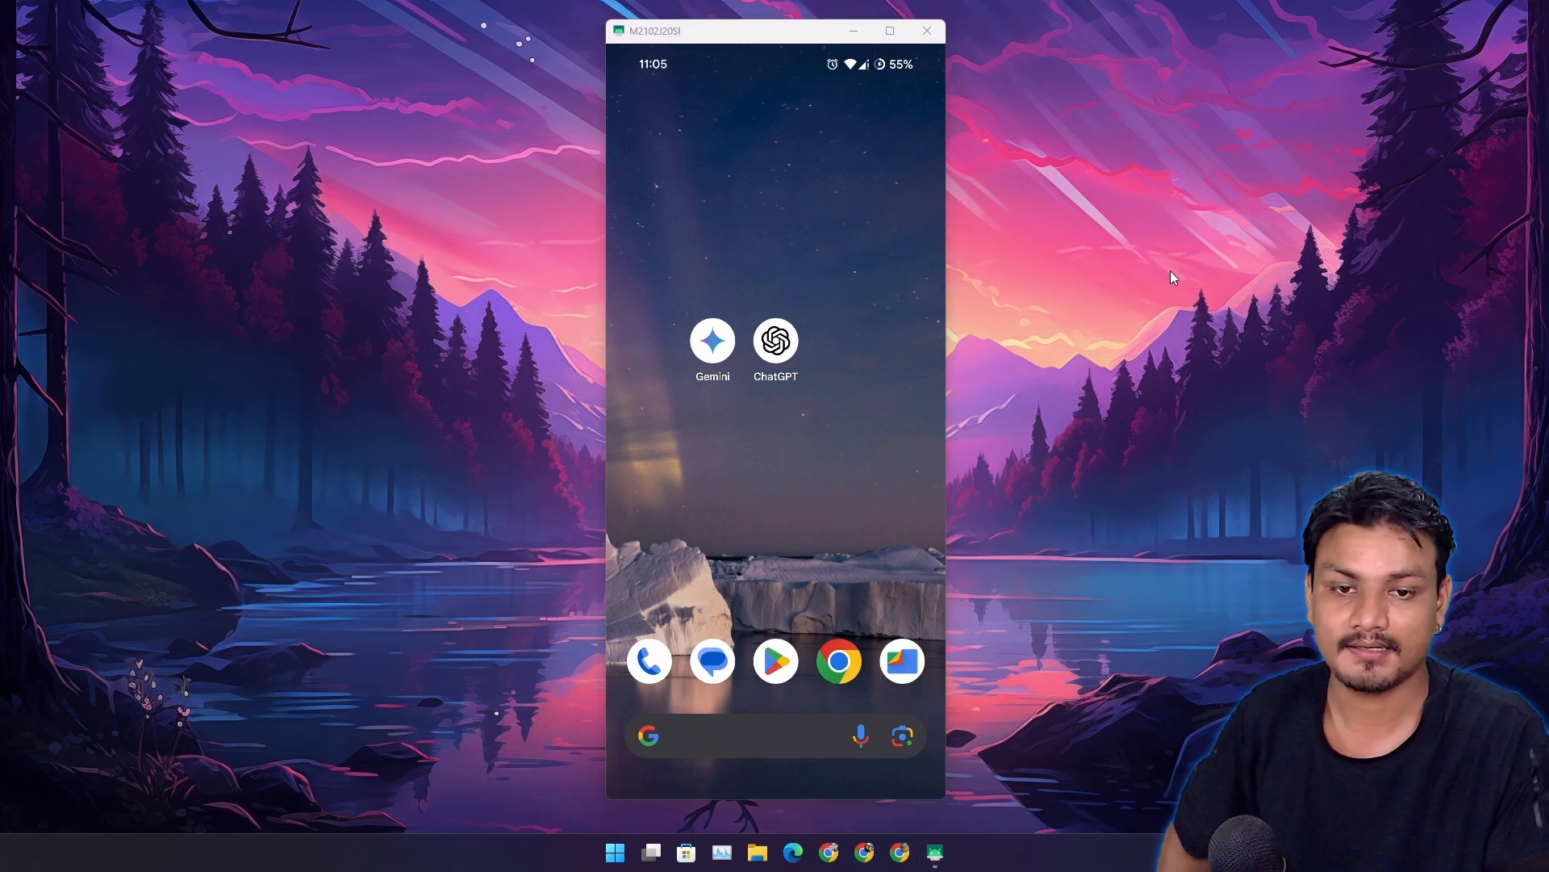
{"action": "mouse_move", "coordinate": [1243, 265]}
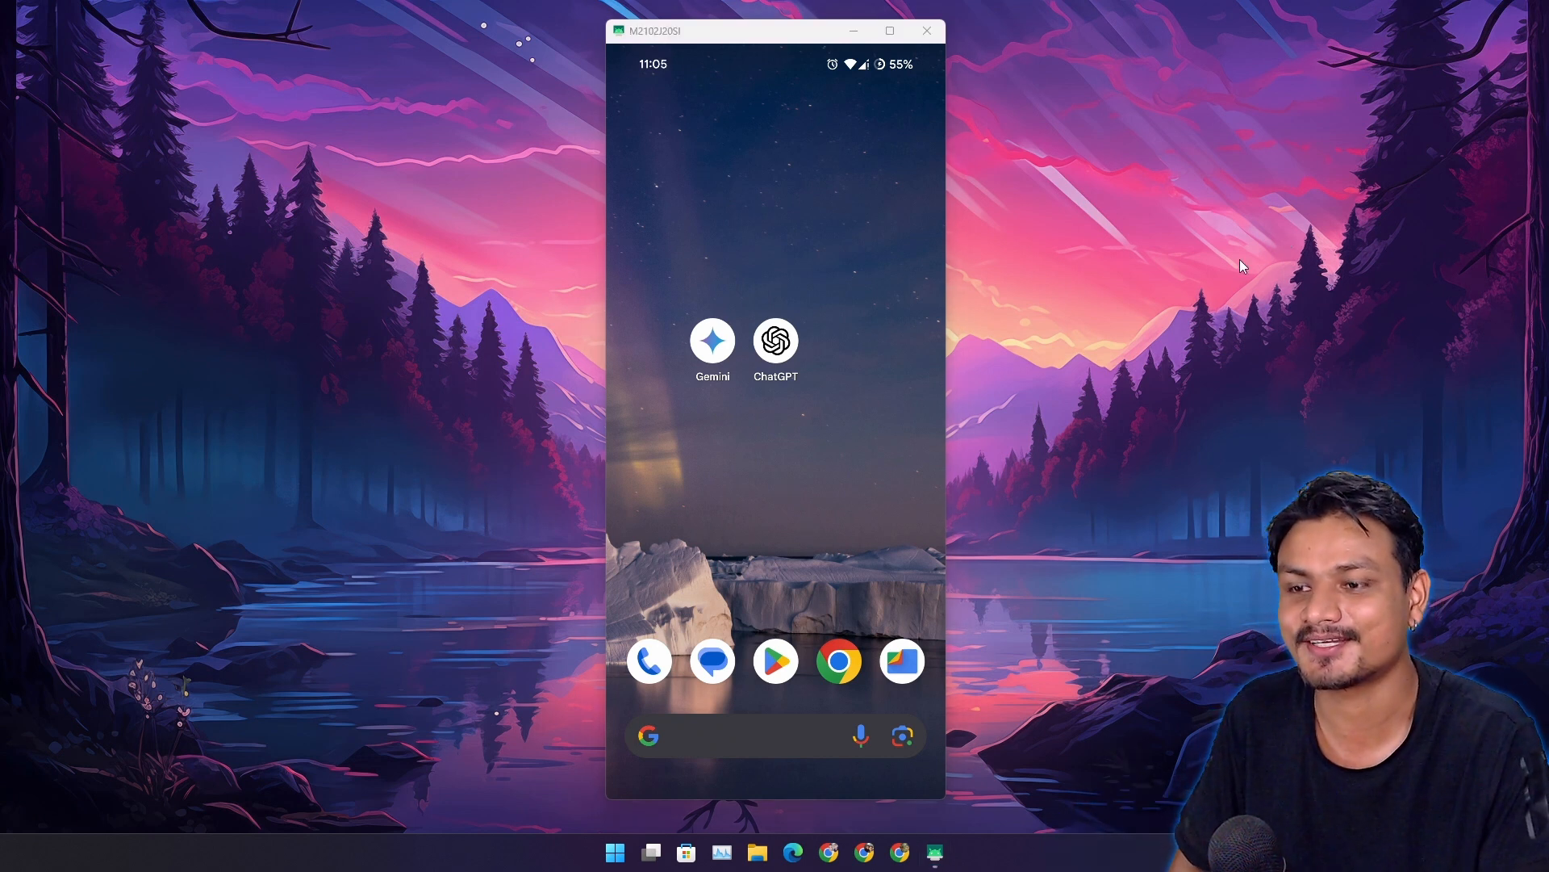
{"action": "mouse_move", "coordinate": [1231, 375]}
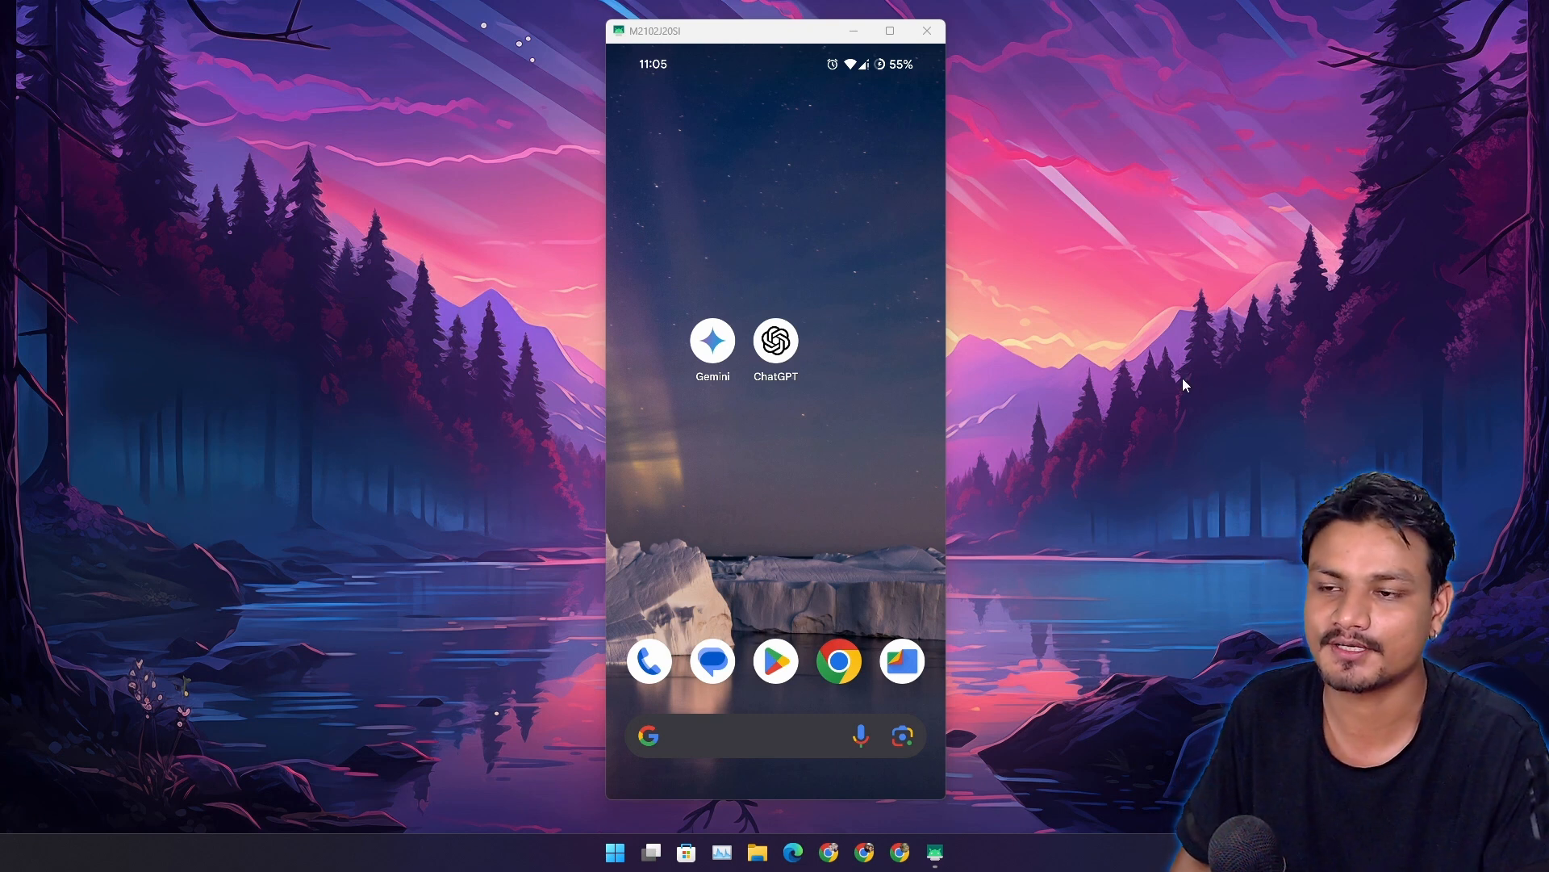
{"action": "mouse_move", "coordinate": [1194, 366]}
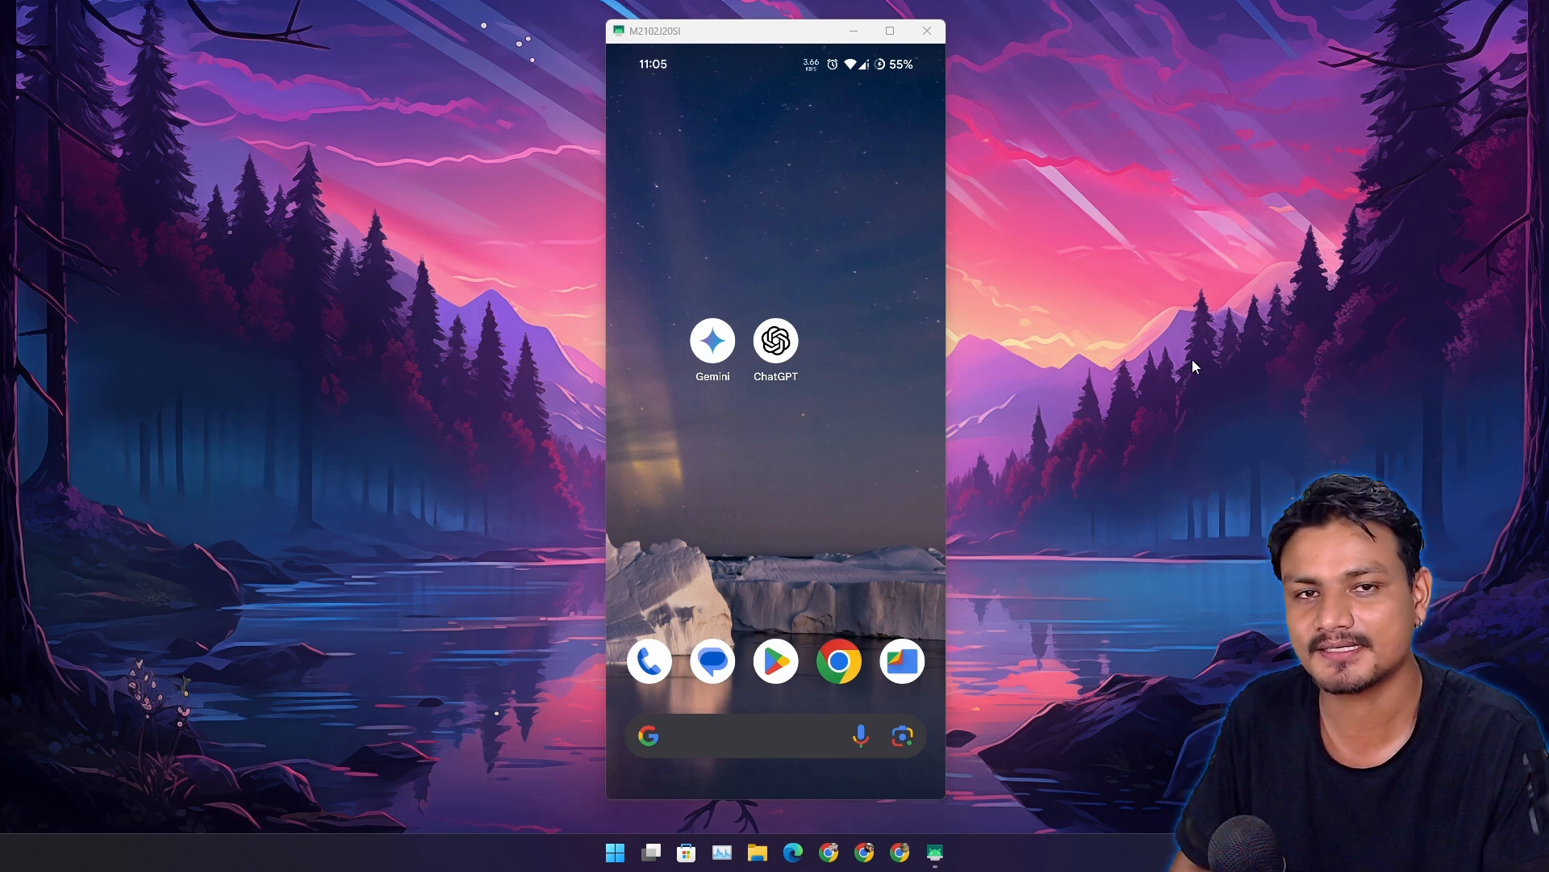